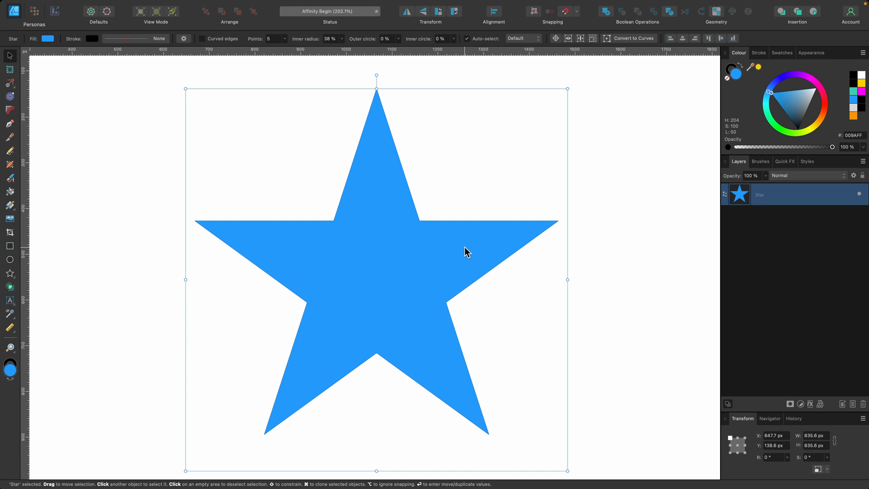
mouse_move(558, 171)
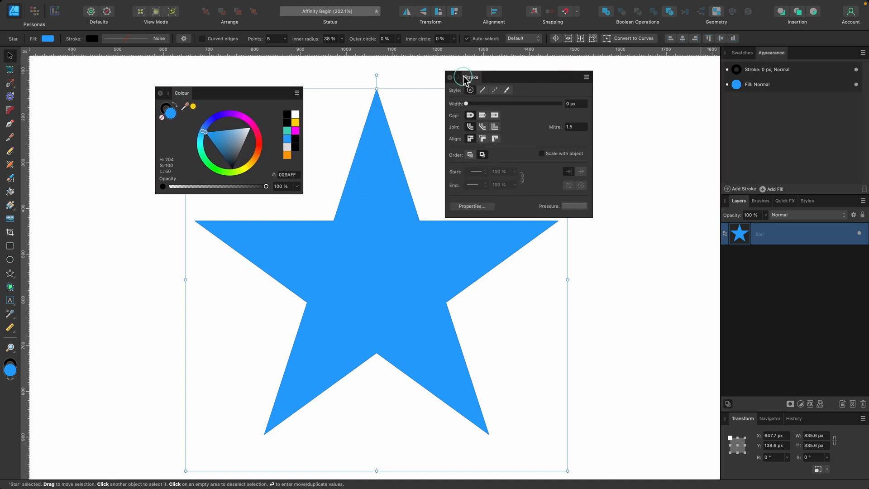
- Float the Colour and Stroke panels, set the star's fill to None, and enable a 1 px solid stroke
drag(471, 77, 510, 69)
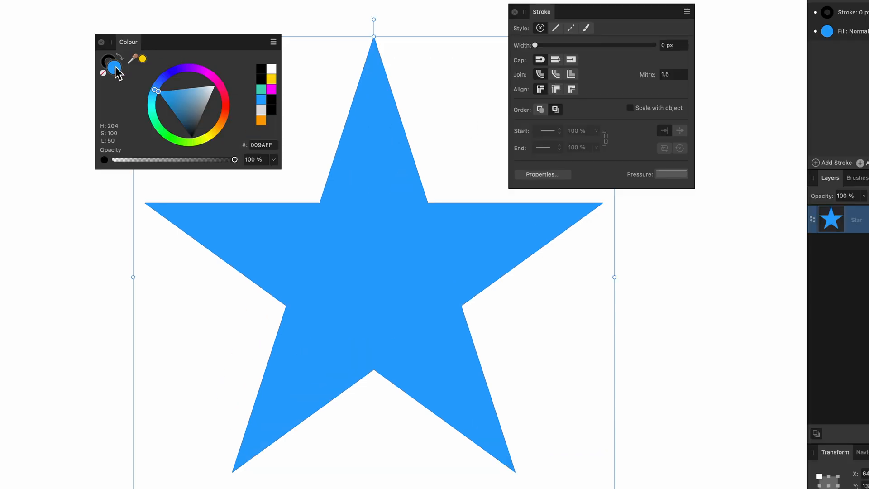
mouse_move(104, 75)
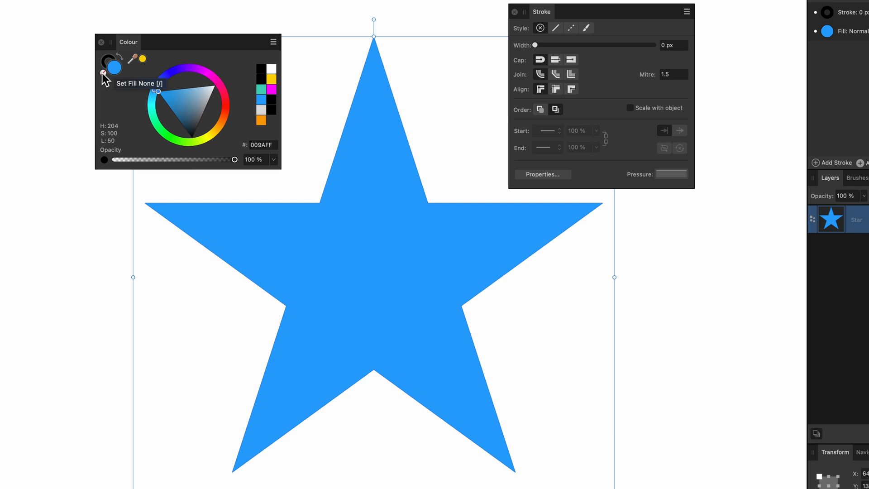
click(111, 67)
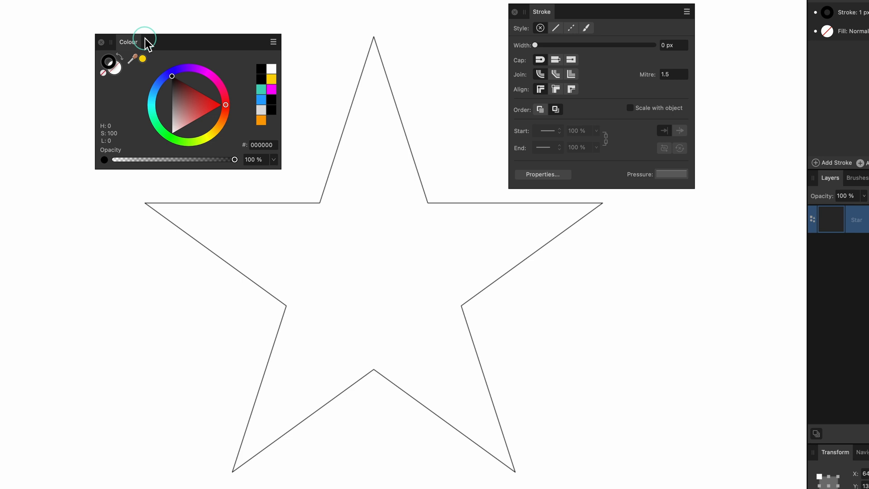
click(554, 27)
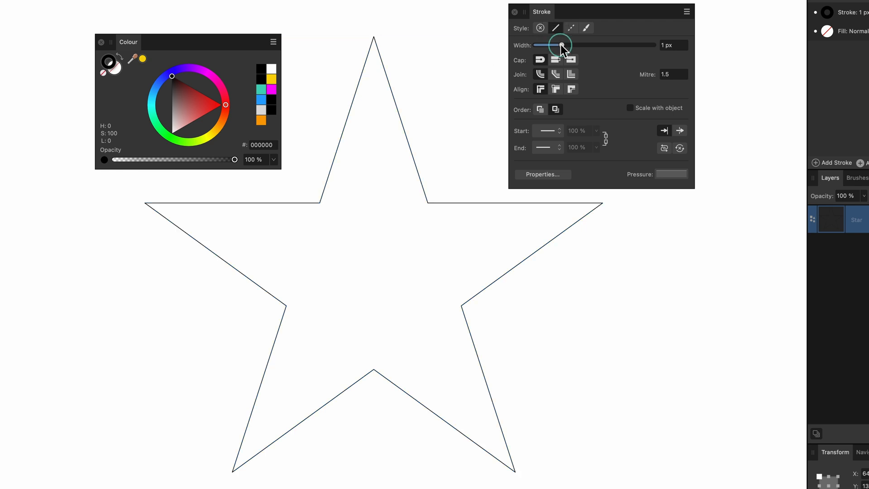
- Widen the star's black stroke to 20 px and try the different cap styles
drag(561, 45, 595, 44)
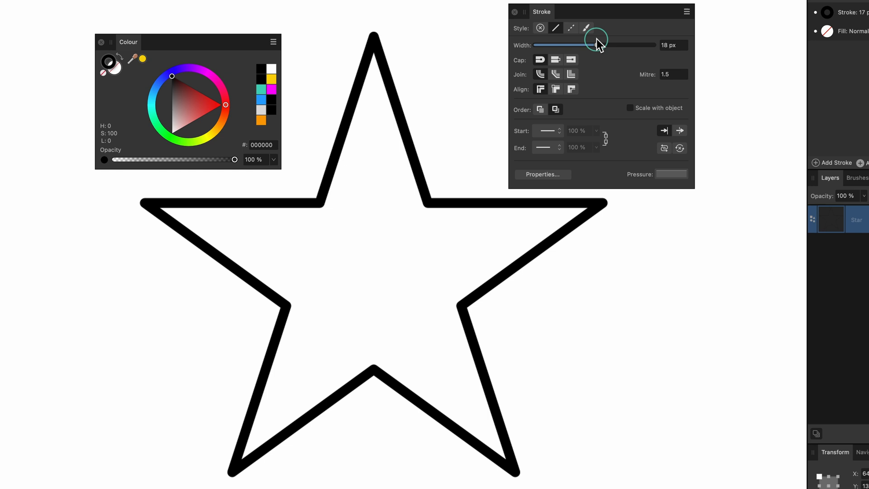
drag(596, 44, 635, 80)
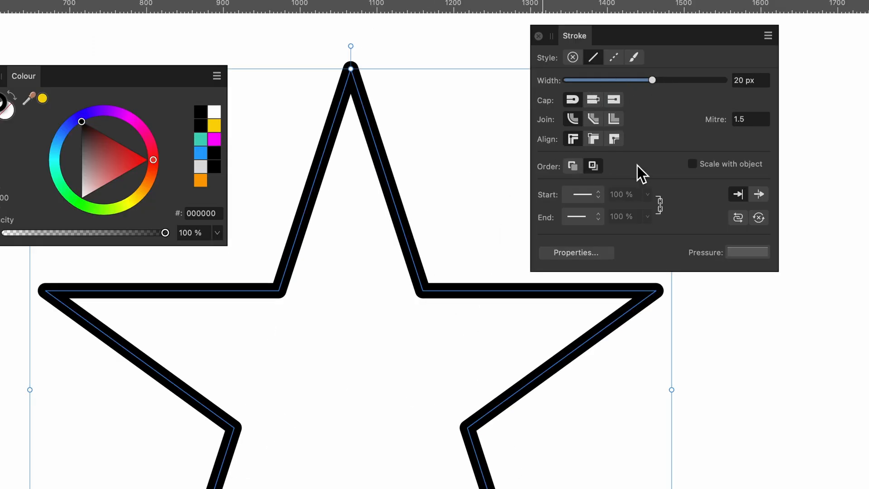
click(593, 100)
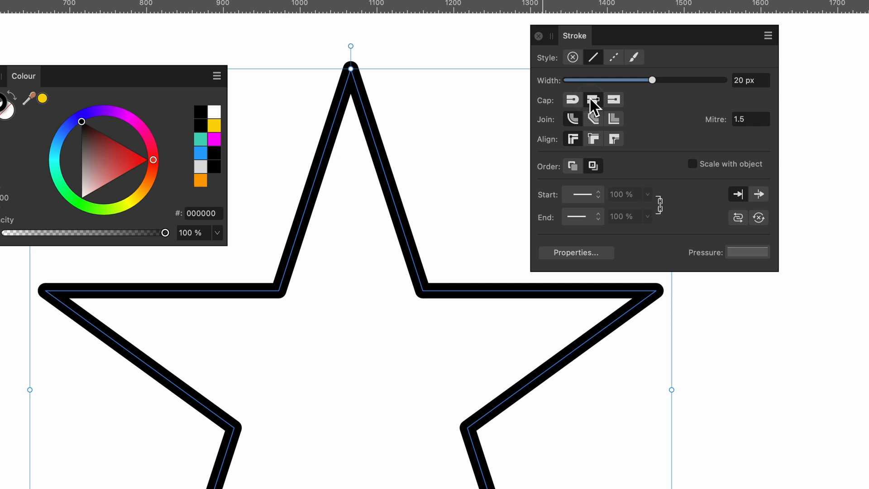
click(614, 99)
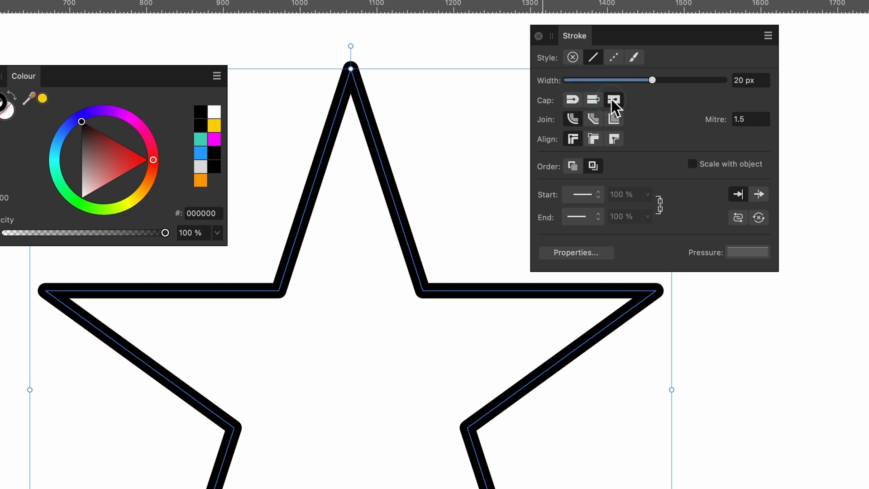
click(573, 99)
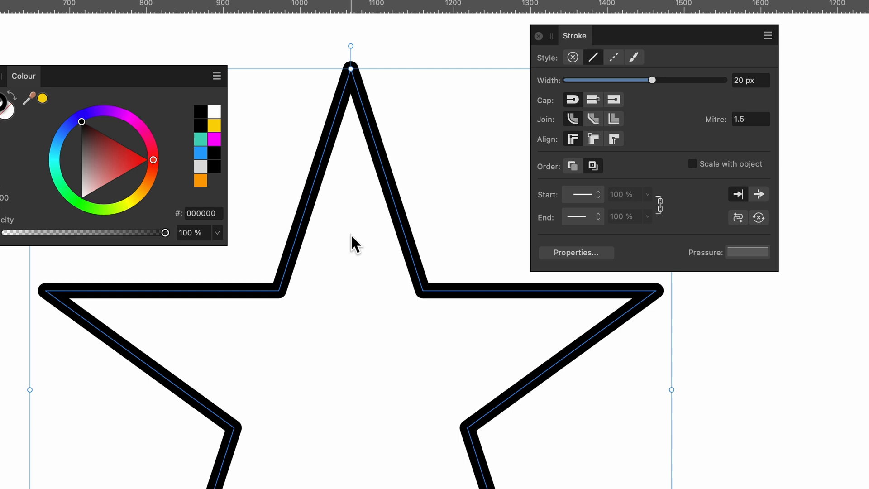
mouse_move(299, 333)
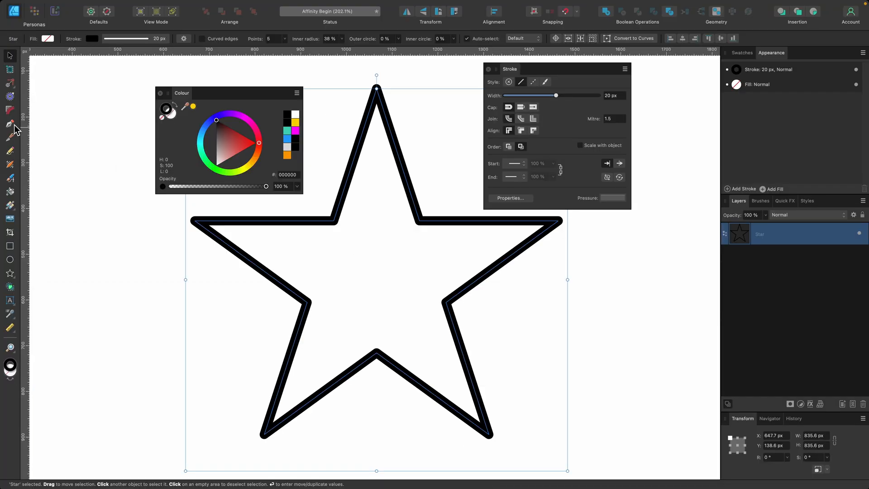
- Draw a vertical open pen line right of the star, trying round then square caps
click(10, 123)
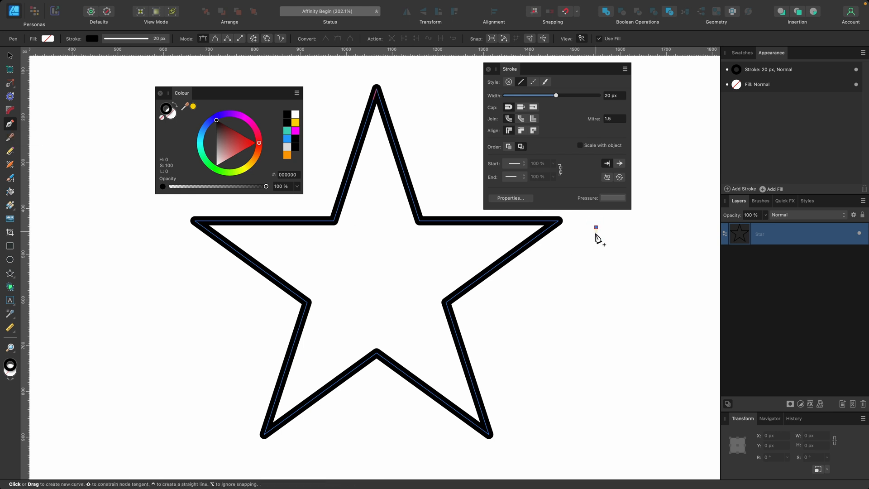
drag(596, 227, 595, 415)
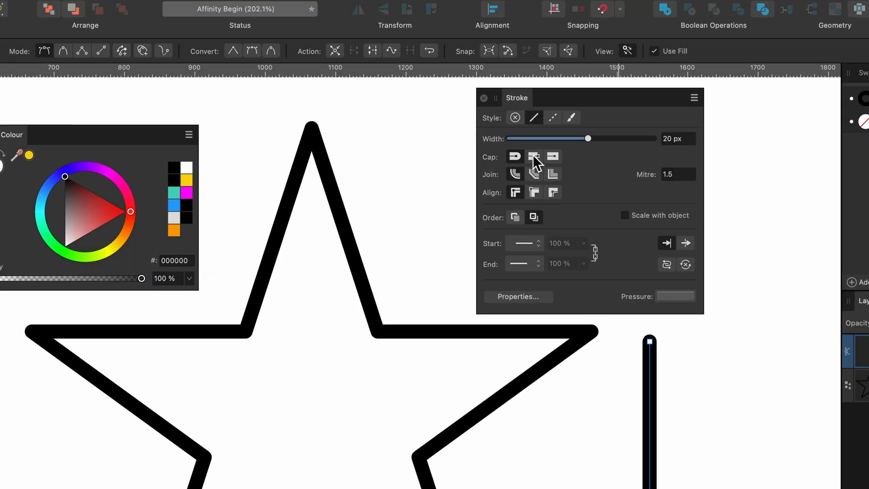
click(533, 156)
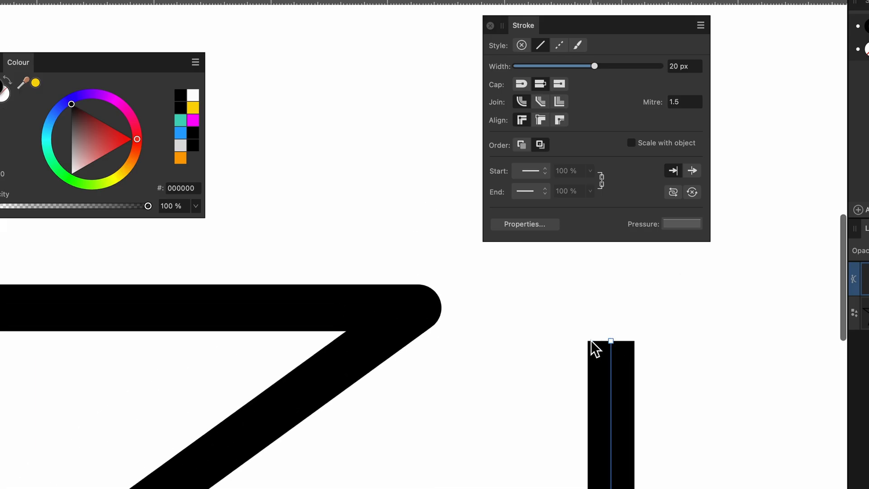
mouse_move(637, 352)
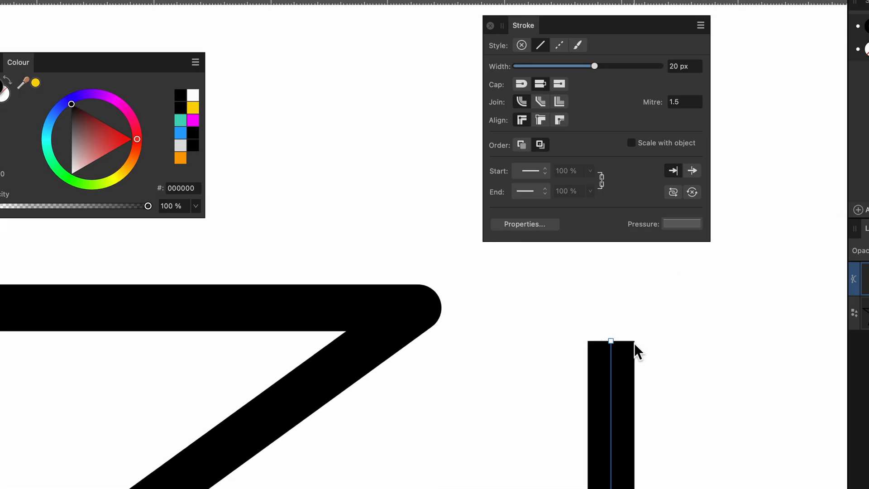
click(558, 84)
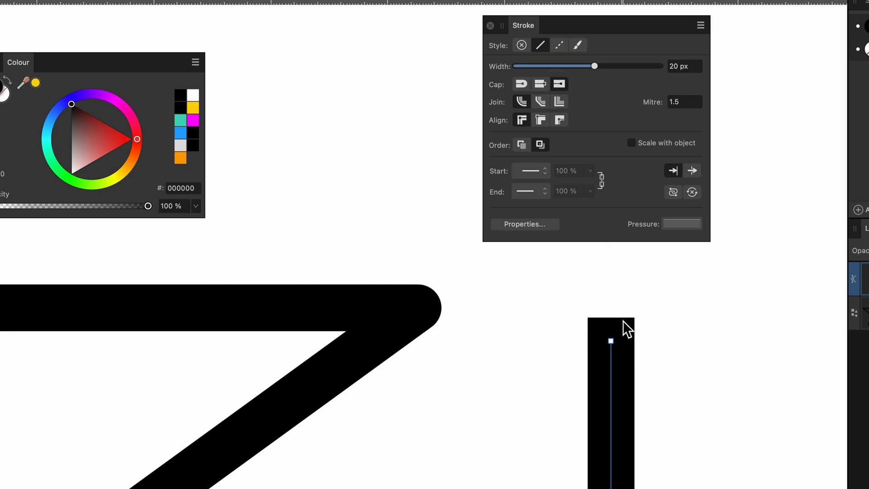
mouse_move(612, 274)
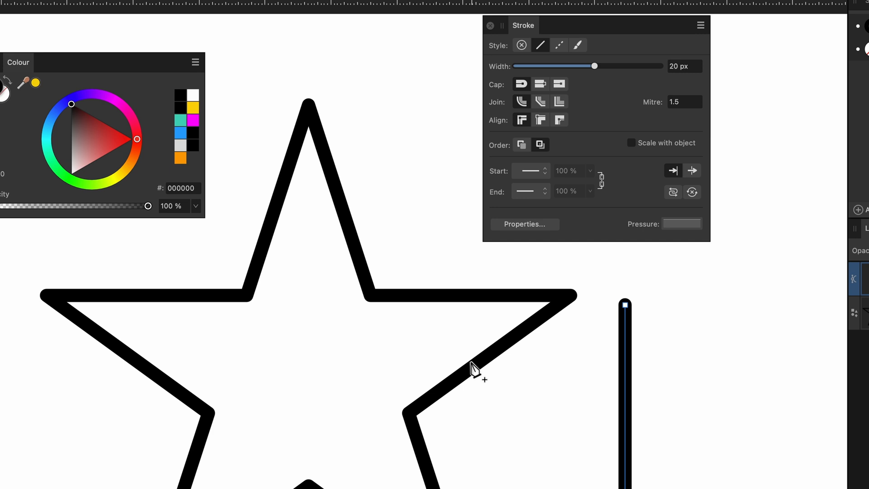
- Reselect the star and give its outline mitre joins with a mitre limit of 7
click(474, 369)
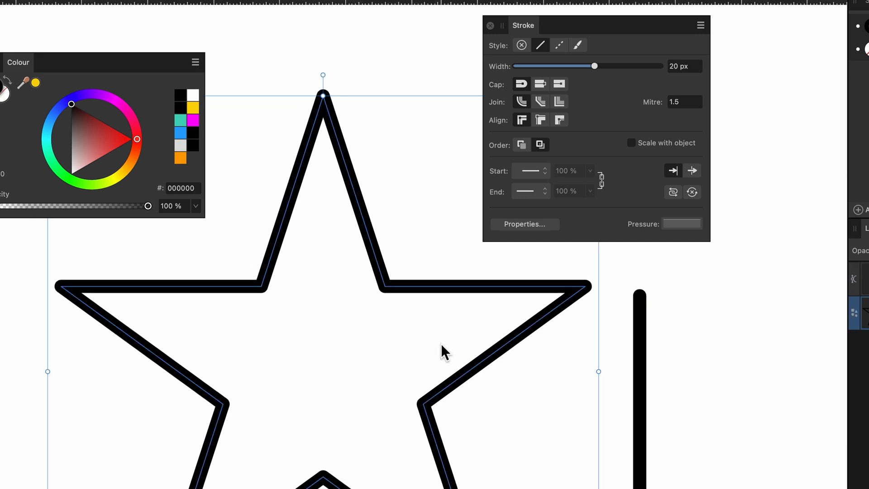
mouse_move(505, 111)
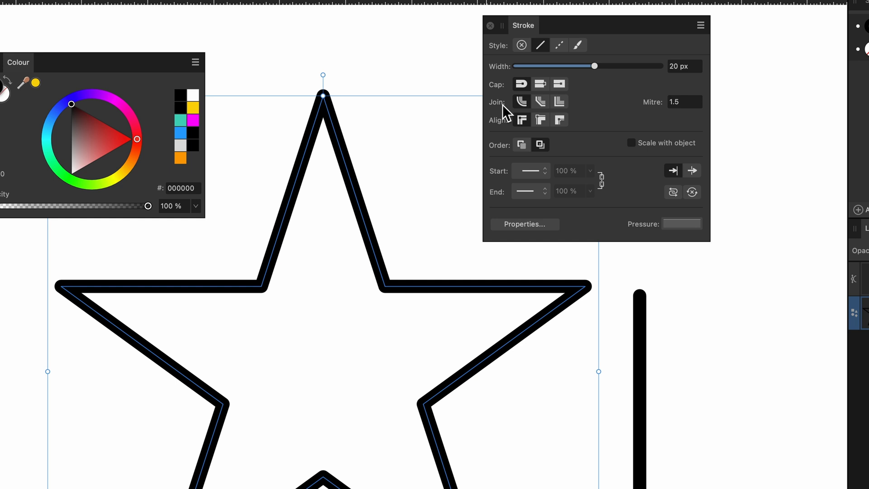
mouse_move(520, 102)
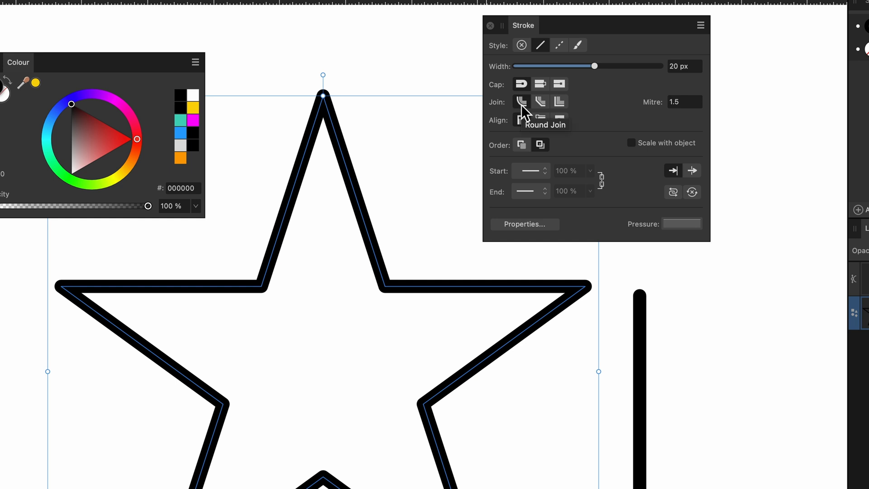
mouse_move(383, 97)
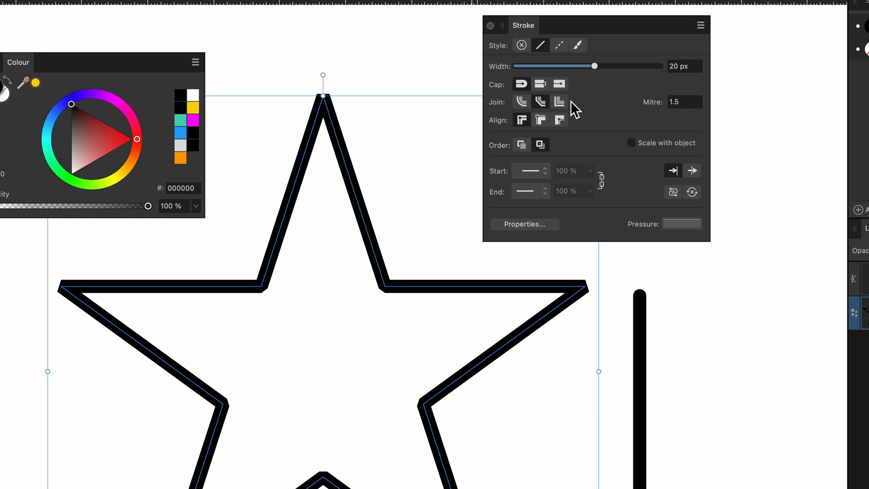
mouse_move(559, 102)
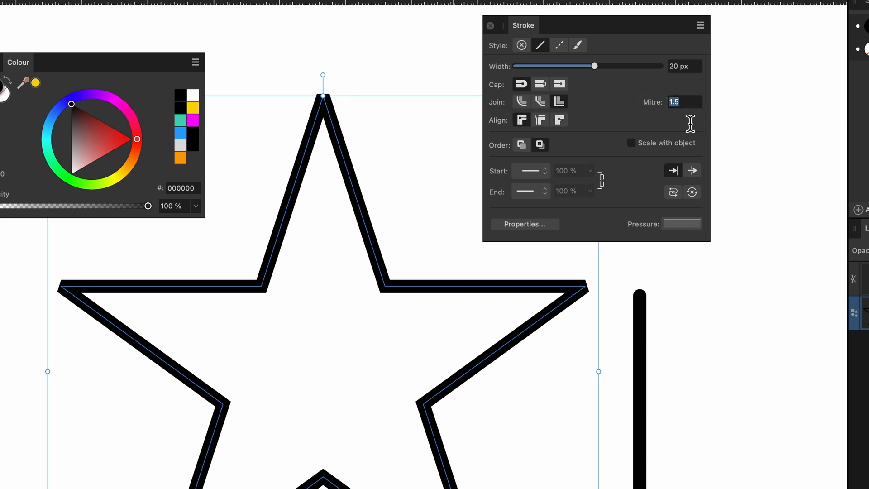
text(7)
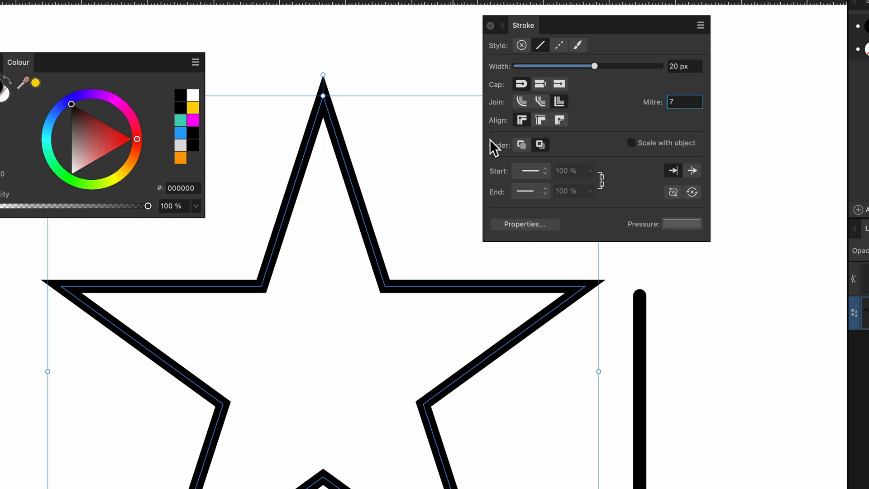
mouse_move(337, 108)
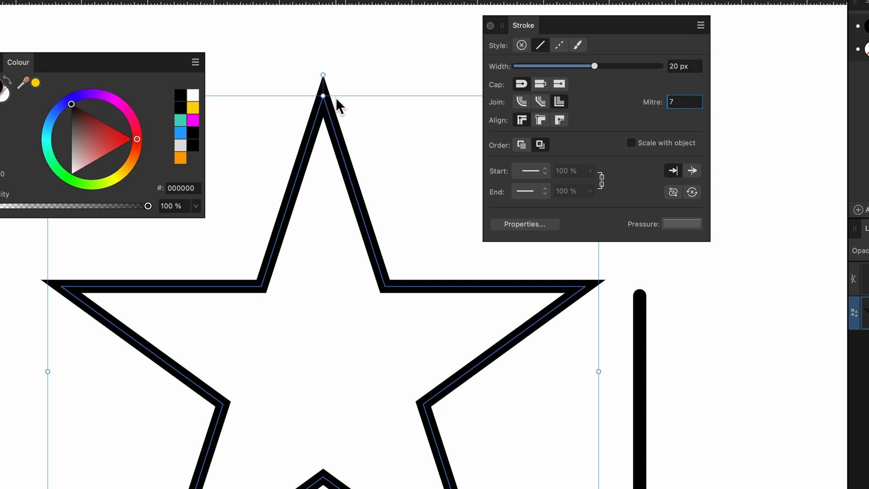
mouse_move(466, 130)
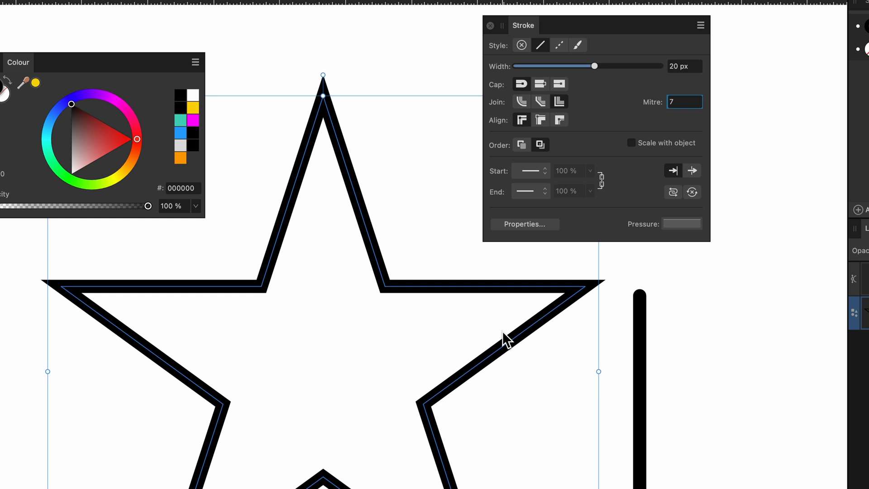
- Try the star's stroke aligned inside and outside, then return it to centre
click(521, 120)
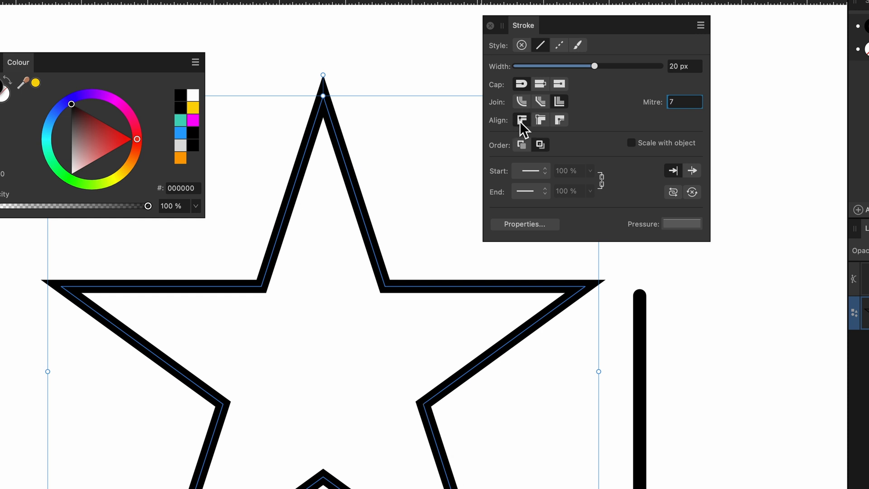
mouse_move(540, 120)
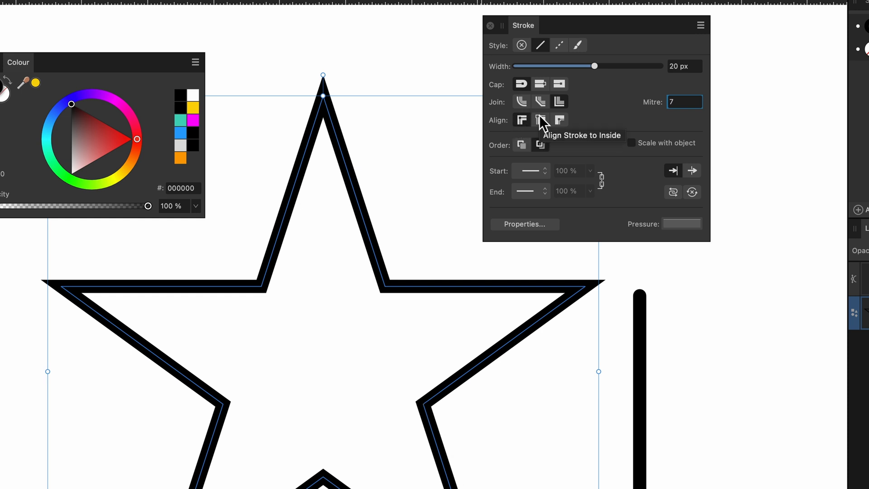
click(540, 120)
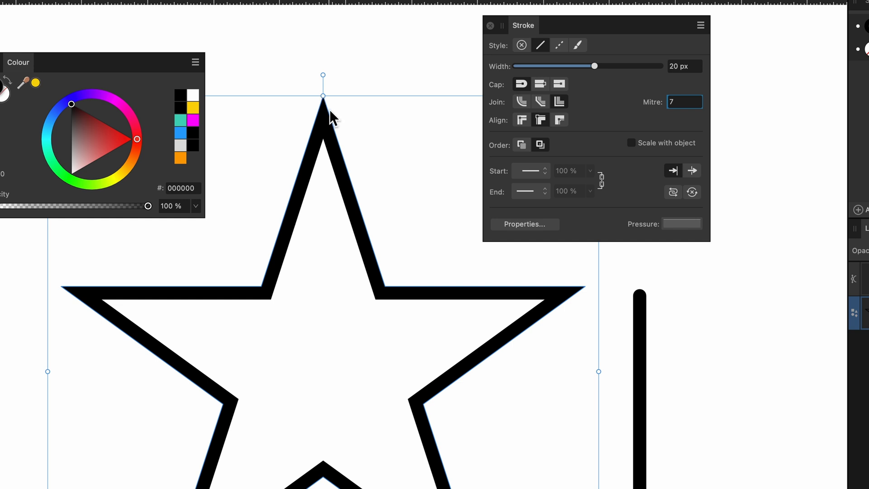
mouse_move(454, 264)
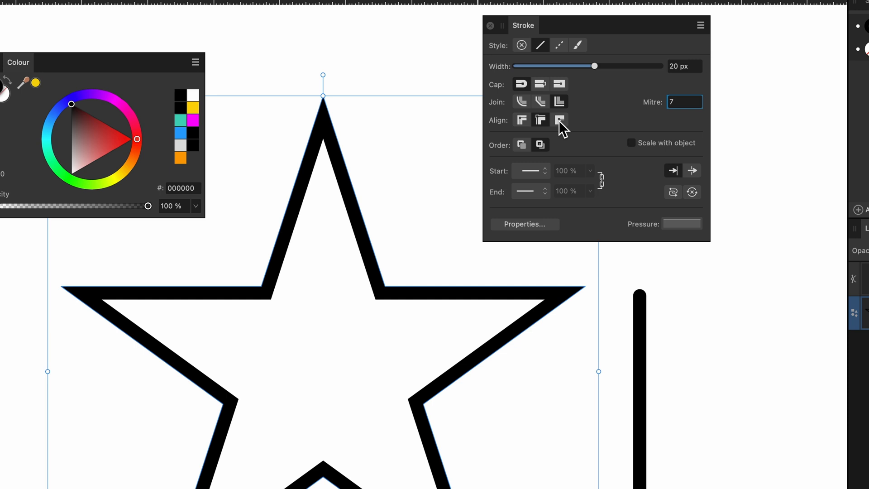
mouse_move(560, 120)
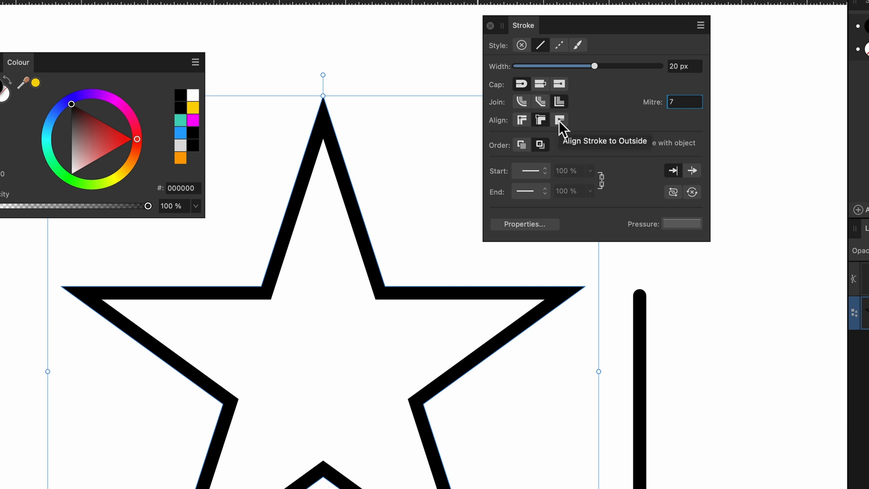
click(559, 119)
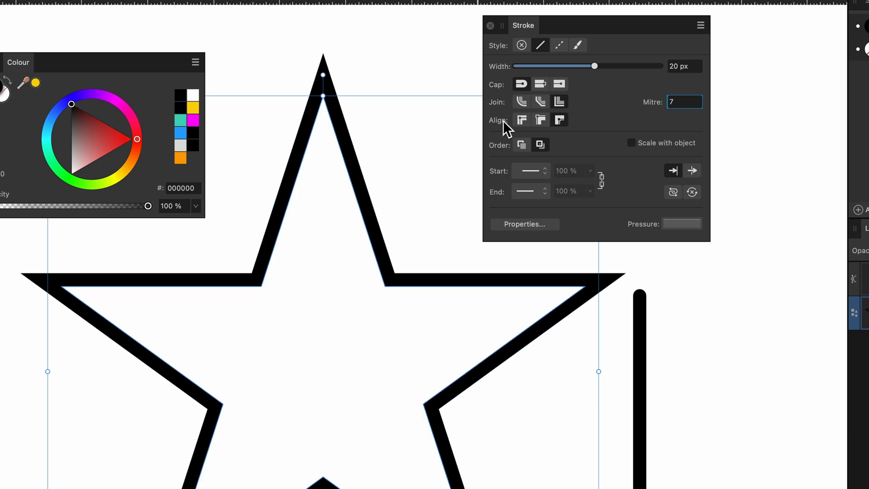
click(521, 120)
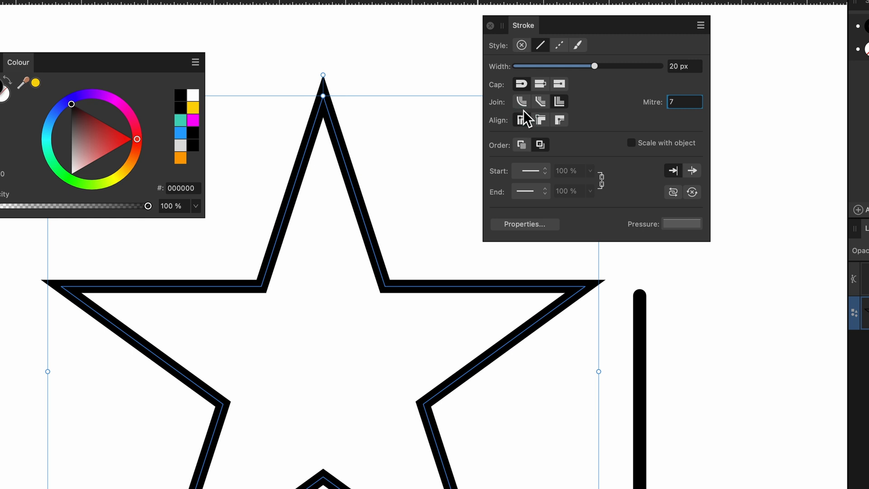
mouse_move(521, 145)
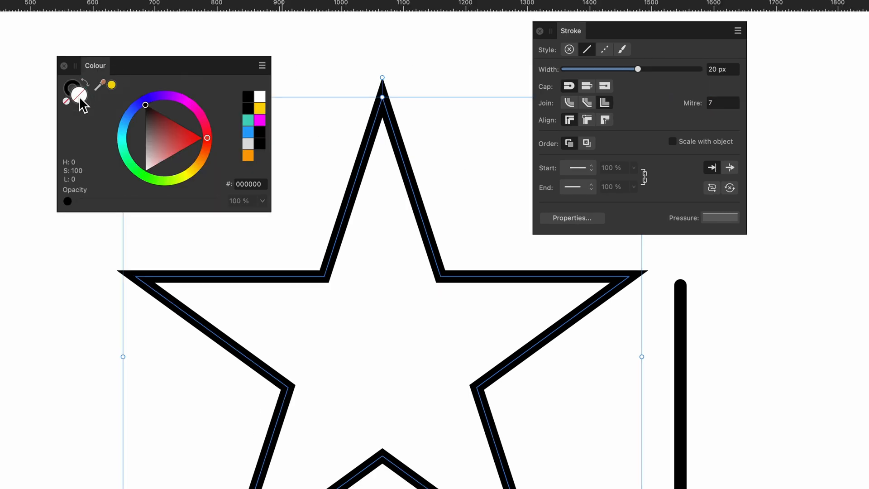
- Fill the star blue (0084FF), put the stroke in front, and briefly test outside alignment before recentring
click(129, 118)
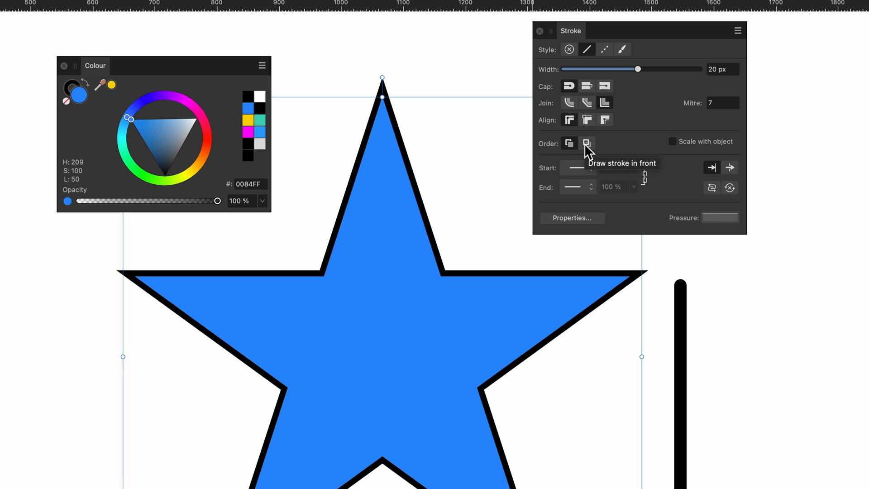
click(587, 143)
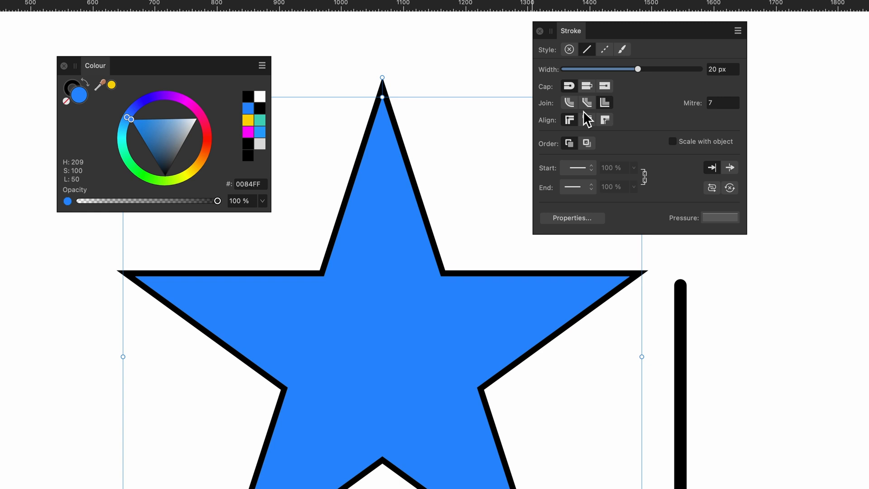
click(604, 121)
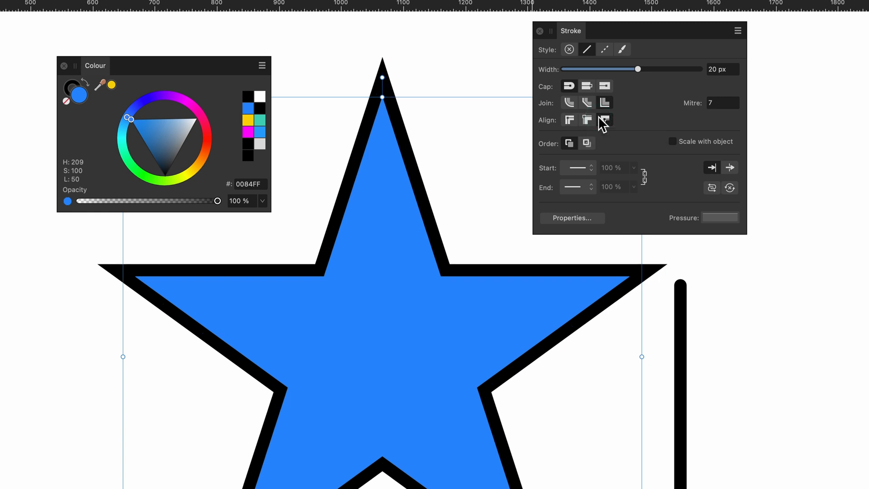
click(567, 119)
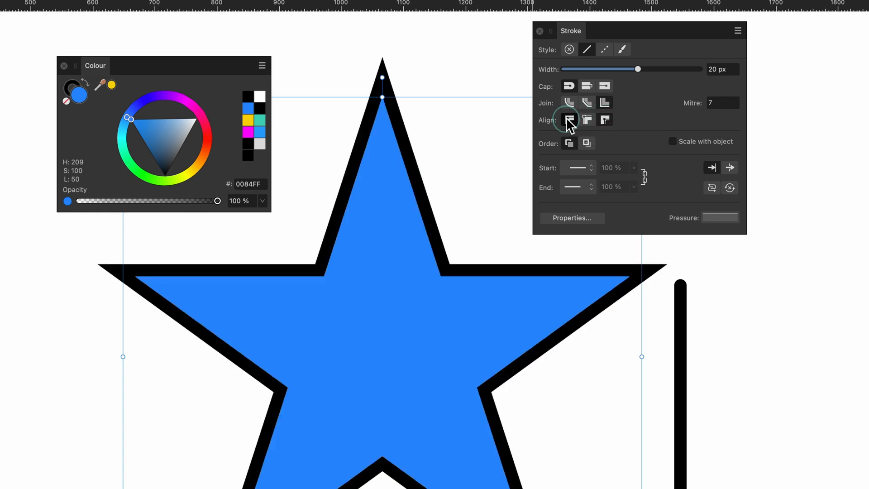
click(568, 121)
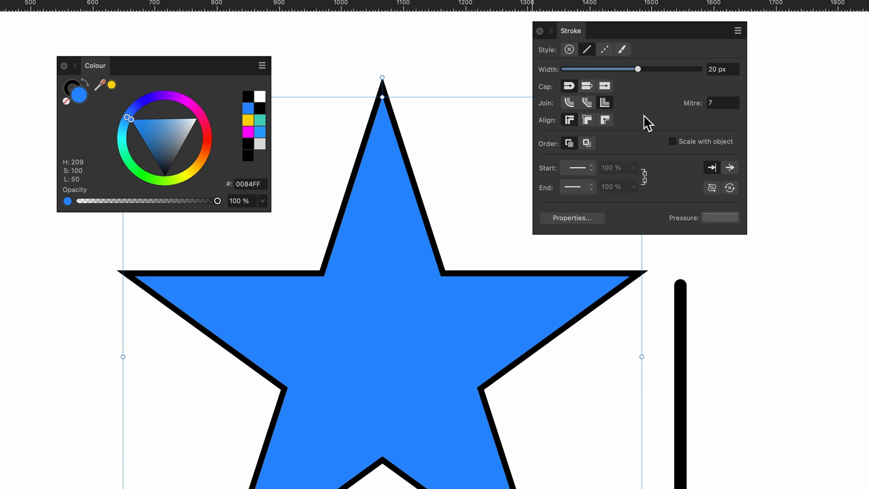
mouse_move(161, 107)
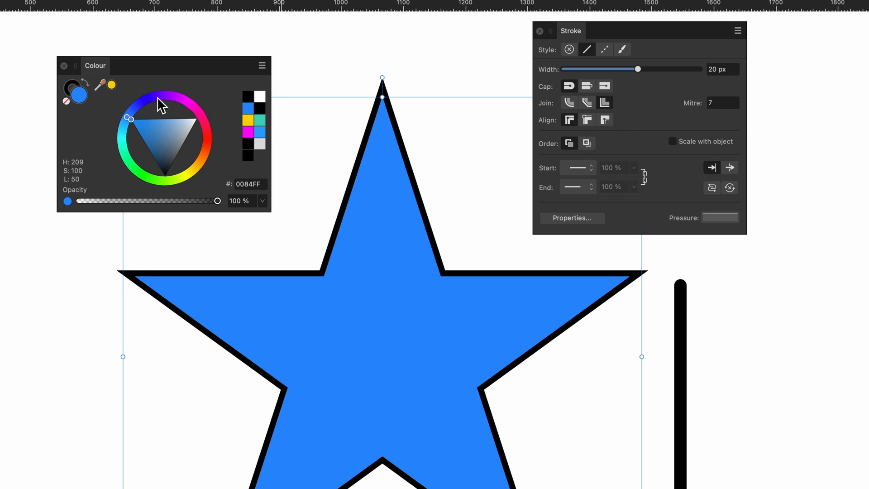
- Remove the star's fill, give the line triangle start and square end arrowheads, swap them, then clear
click(65, 101)
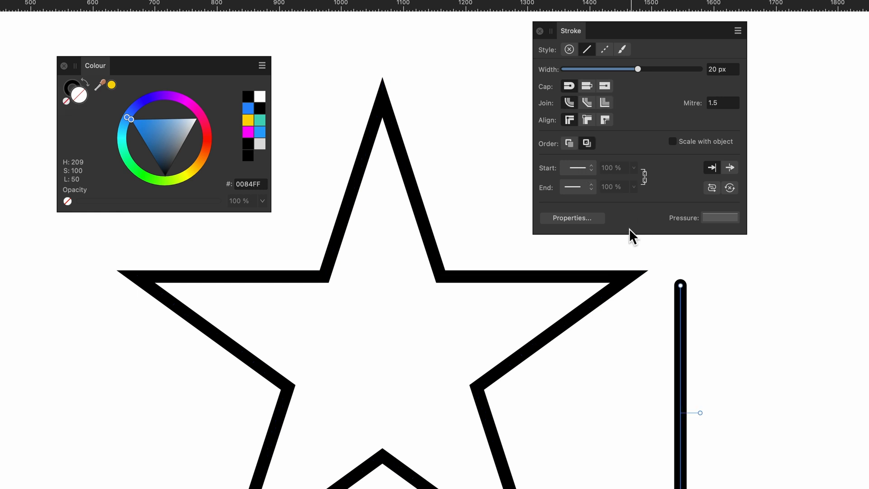
click(576, 167)
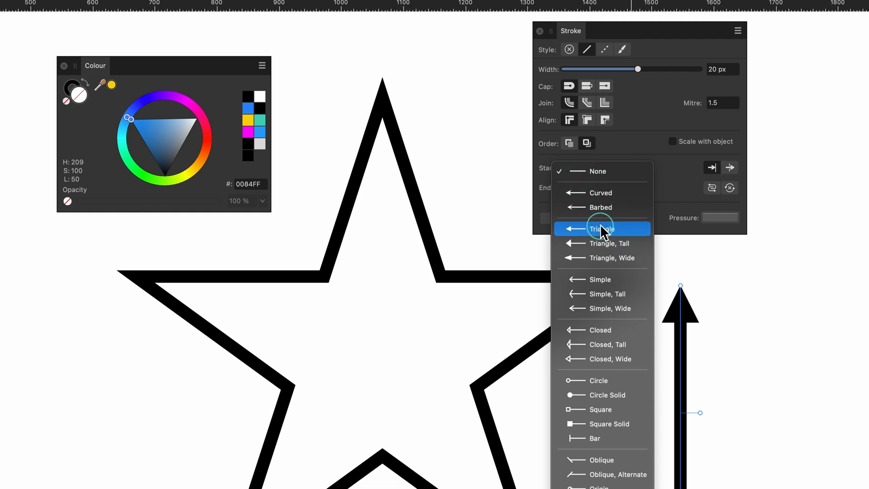
mouse_move(612, 222)
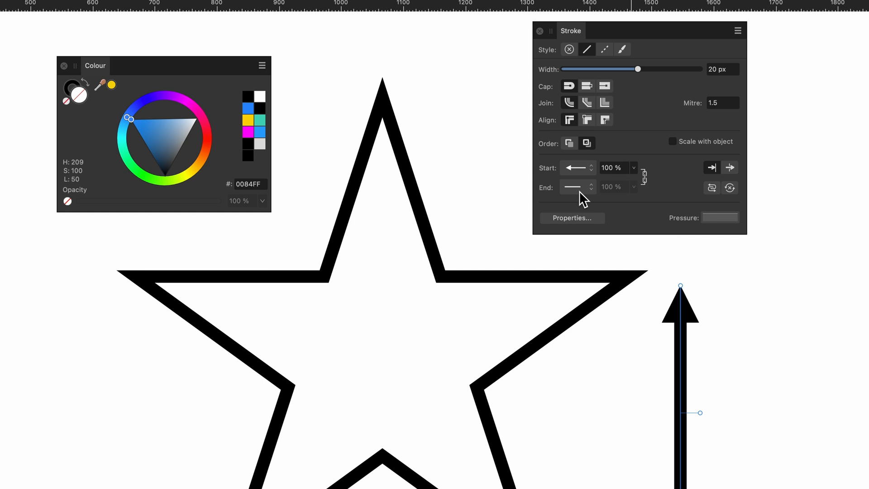
click(572, 187)
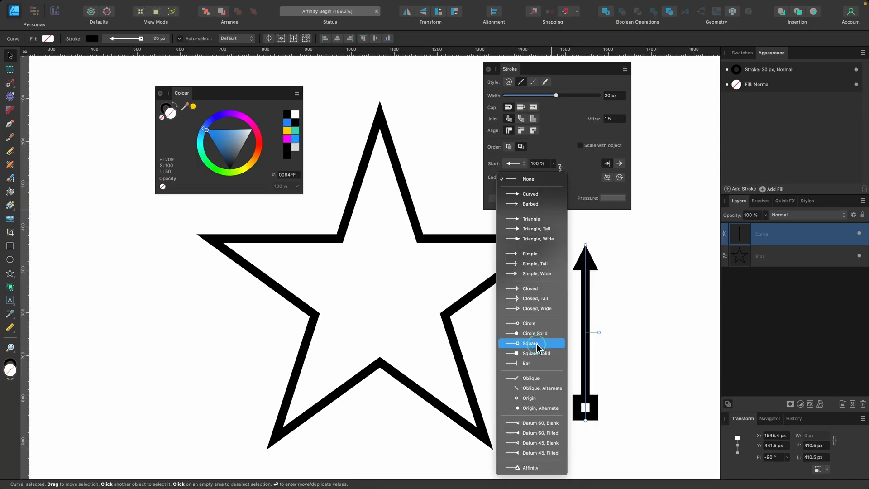
click(530, 342)
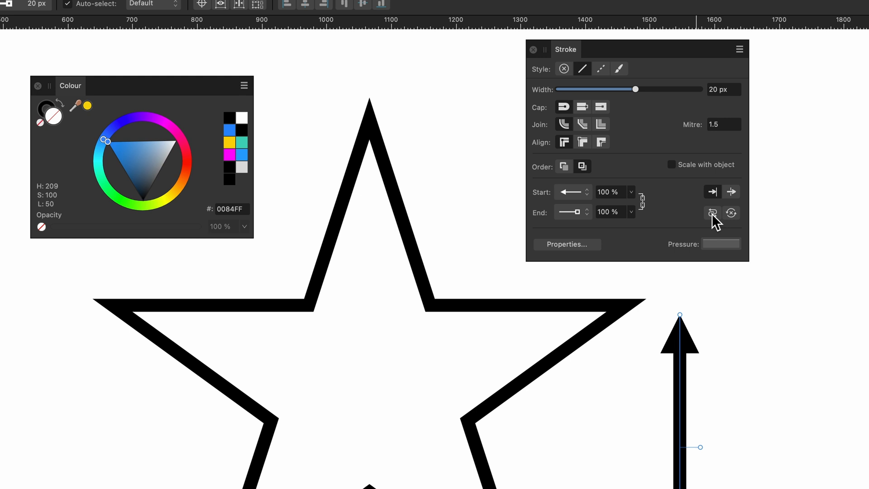
mouse_move(712, 214)
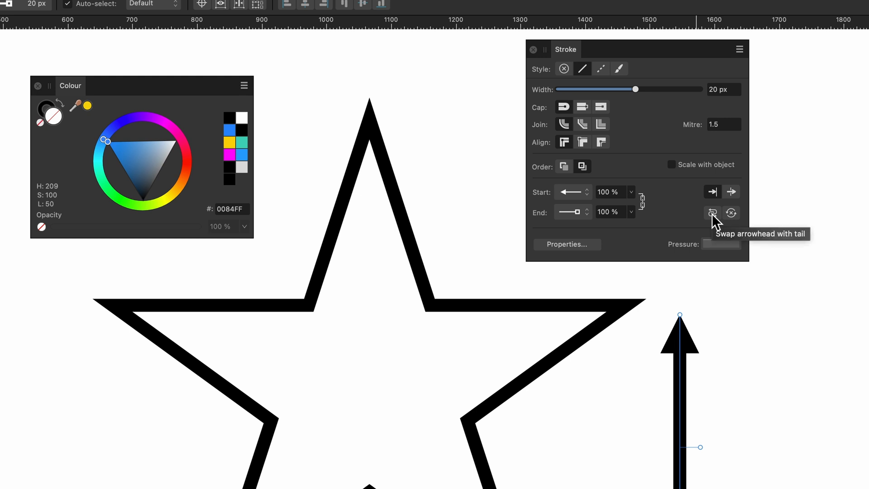
click(730, 212)
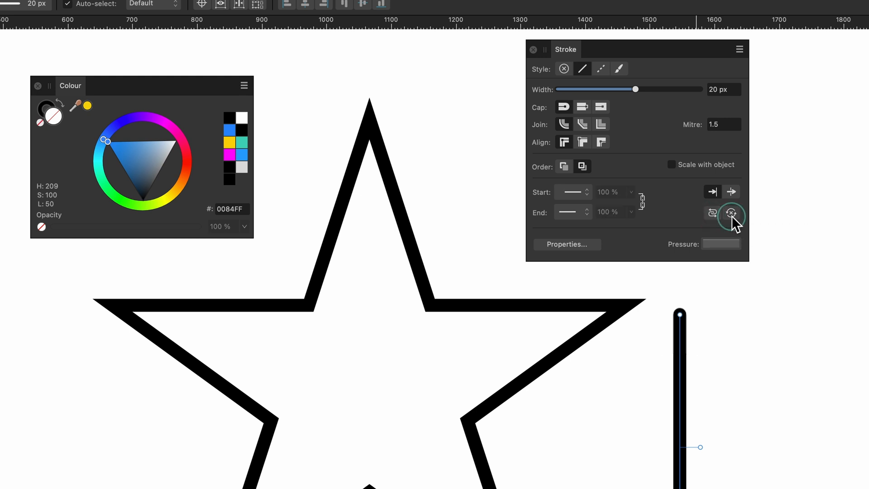
click(730, 214)
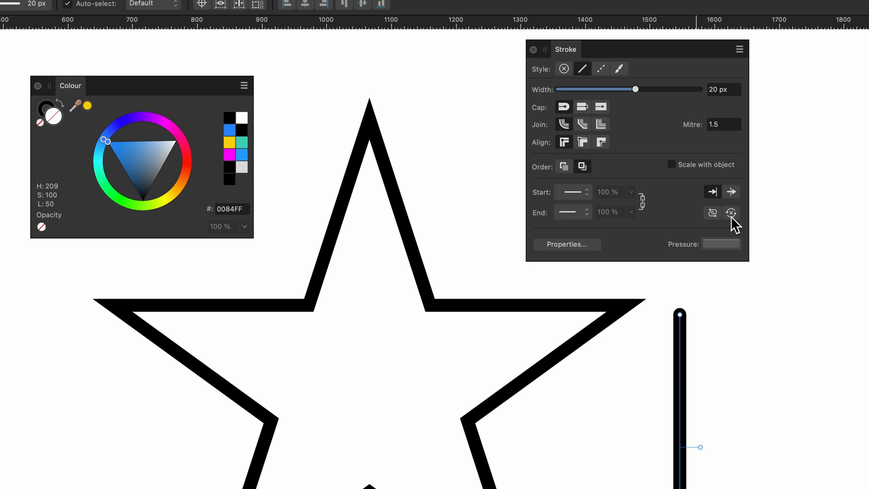
mouse_move(730, 213)
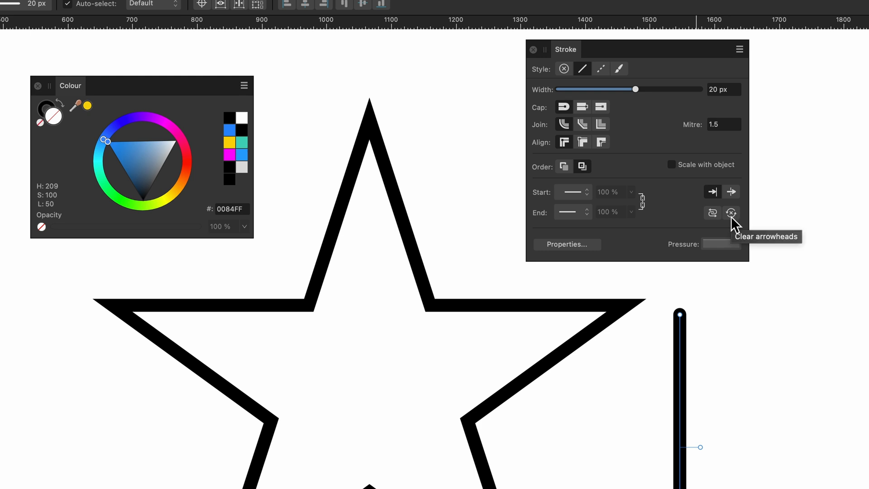
mouse_move(716, 251)
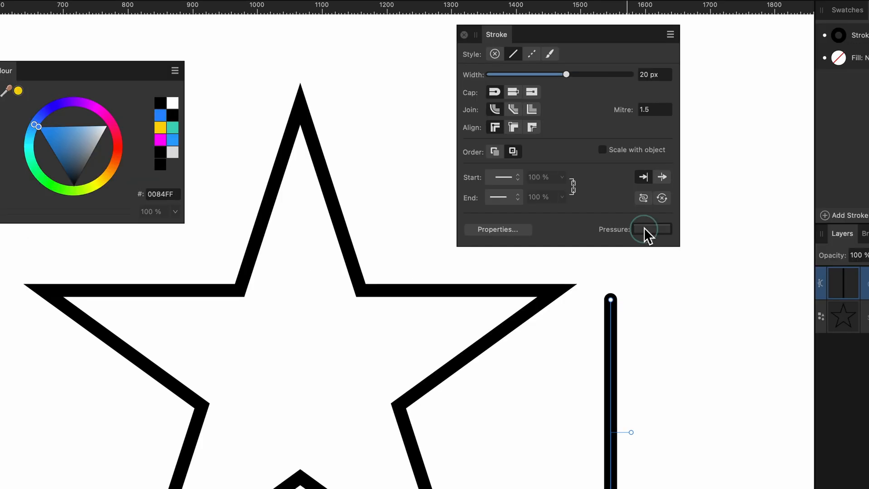
- Reshape the line's pressure curve, tapering and restoring both ends, then lowering the middle
click(651, 228)
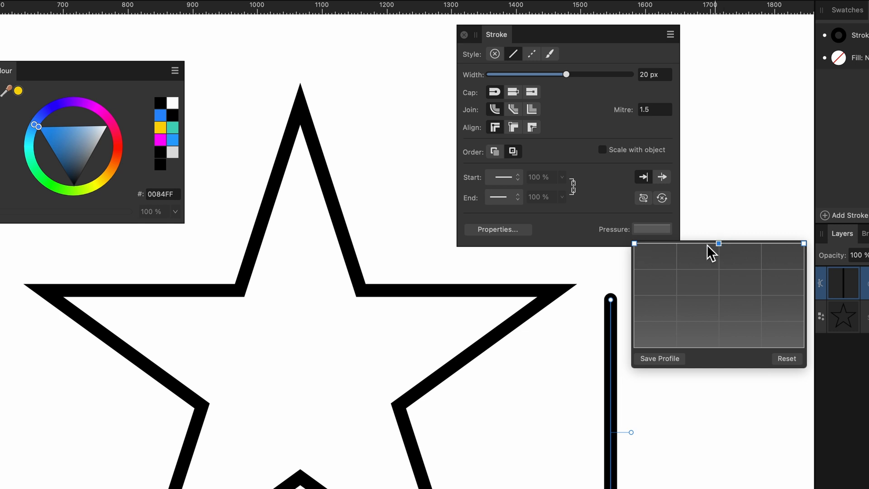
mouse_move(718, 250)
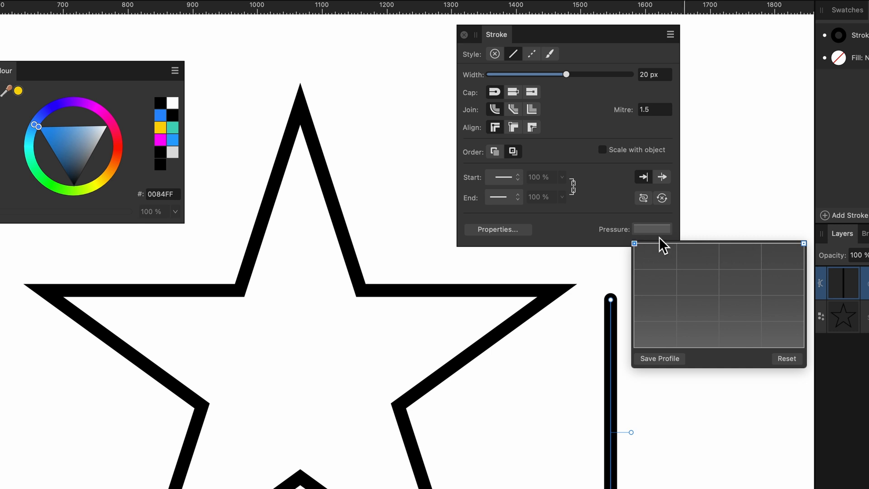
drag(634, 244, 634, 293)
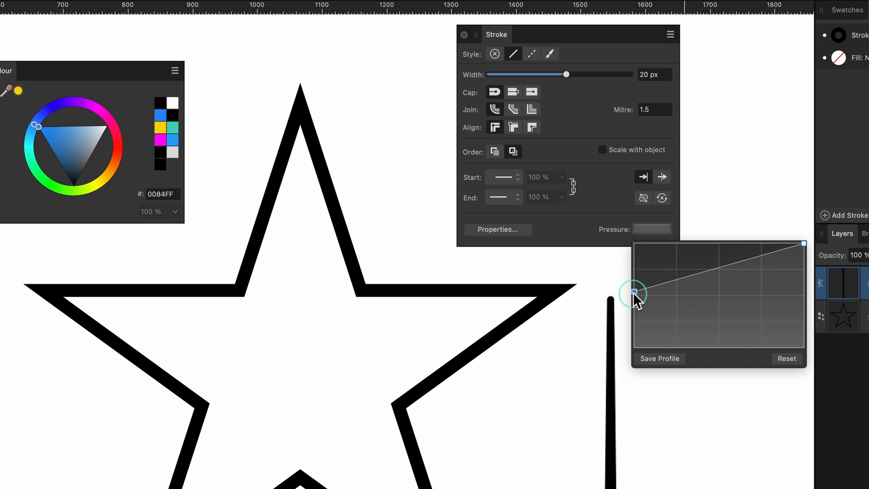
drag(634, 293, 635, 347)
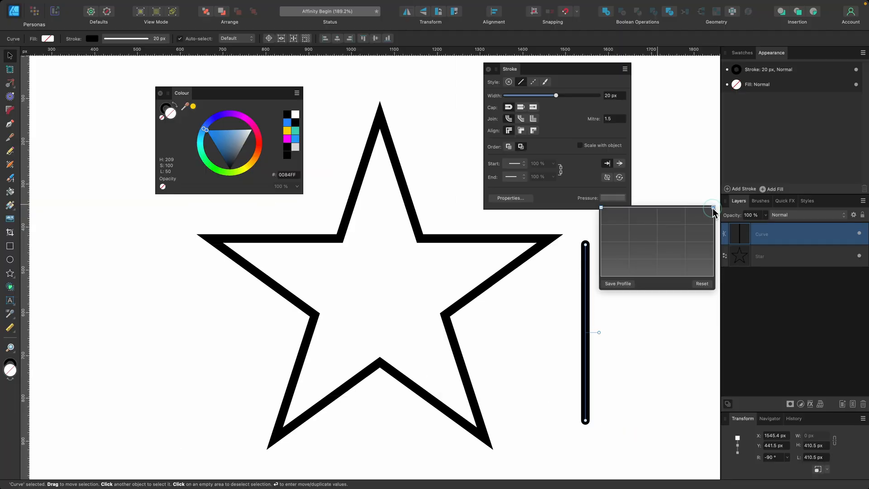
drag(713, 213, 713, 232)
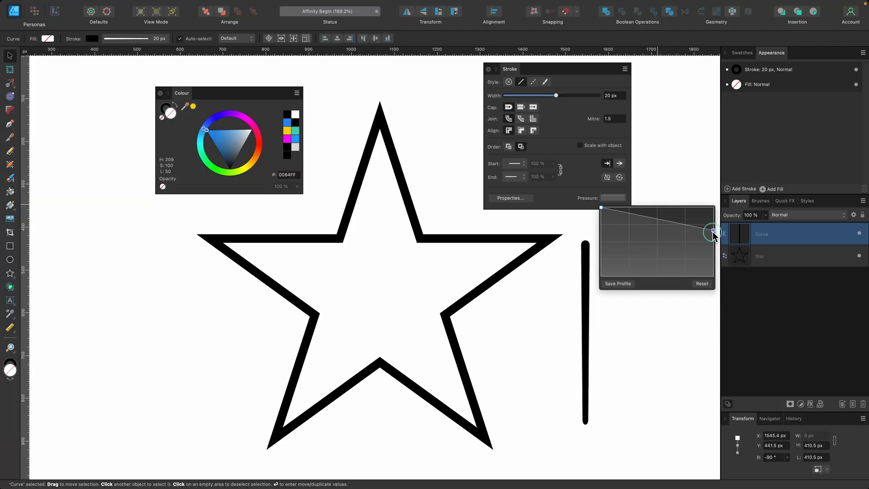
drag(713, 231, 657, 221)
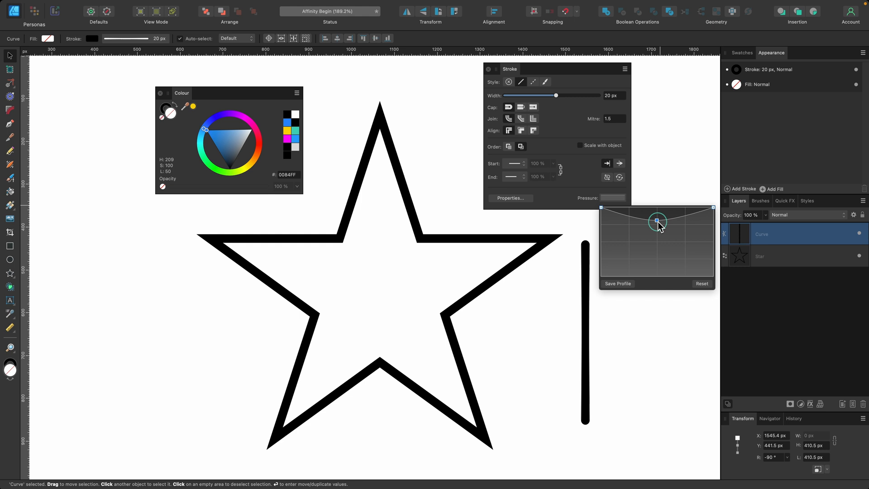
drag(658, 219, 662, 200)
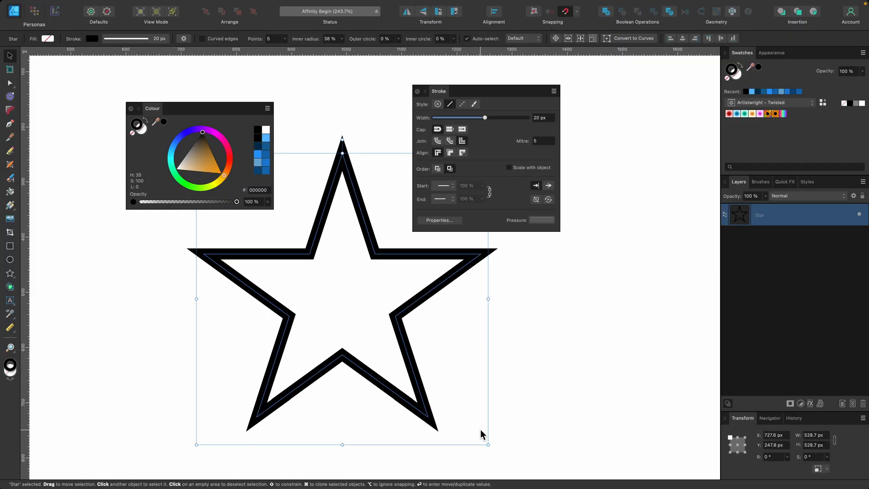
mouse_move(488, 444)
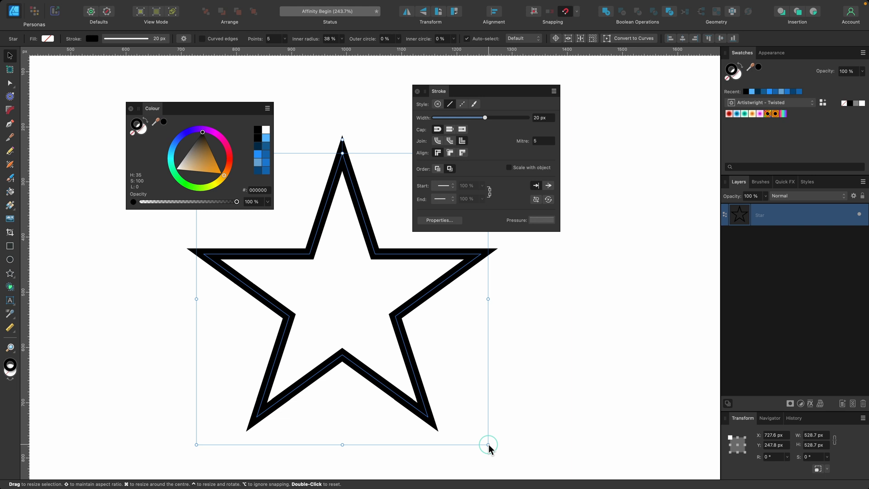
- Resize the star larger and smaller while its 20 px stroke stays fixed
drag(488, 444, 453, 410)
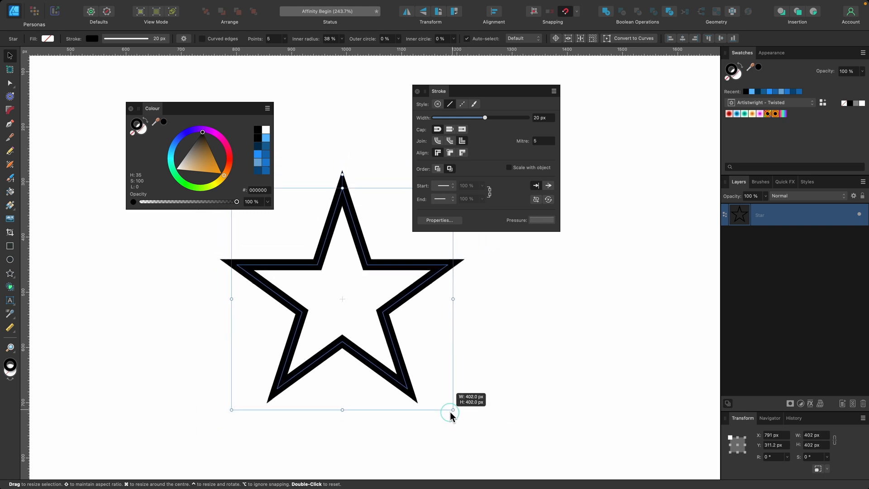
drag(452, 410, 363, 336)
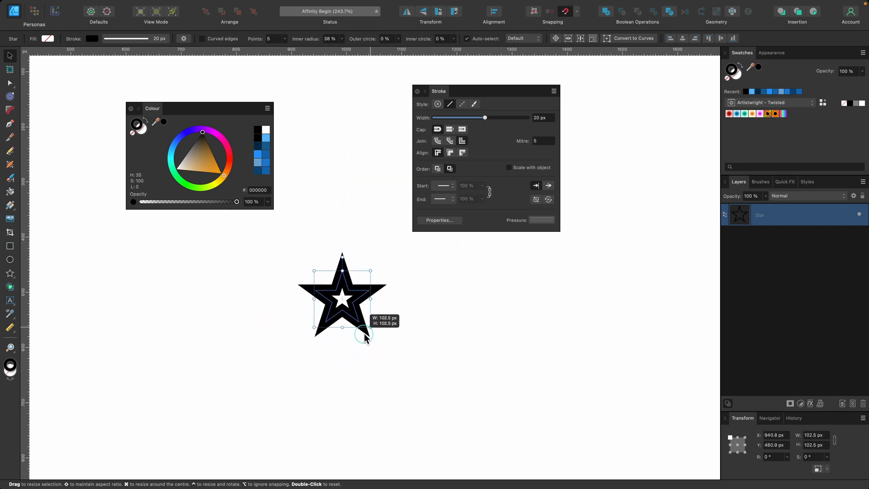
drag(366, 332, 360, 320)
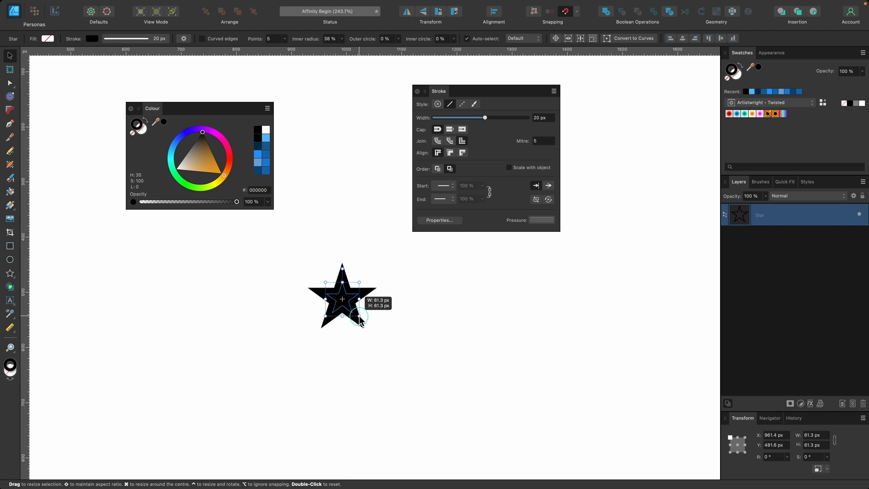
drag(360, 319, 431, 374)
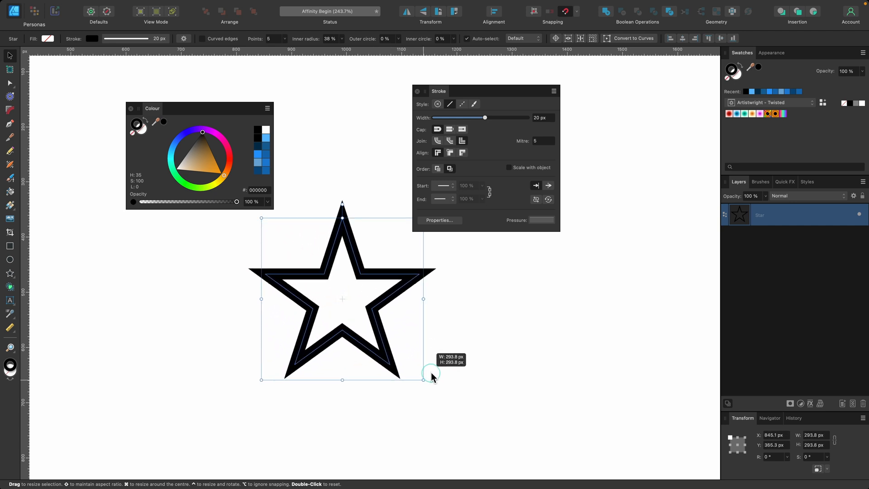
drag(423, 371, 432, 387)
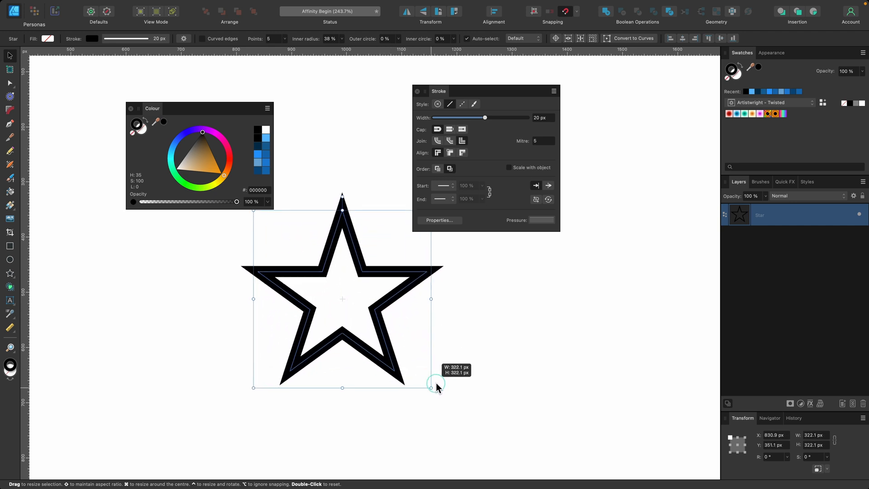
drag(431, 387, 495, 452)
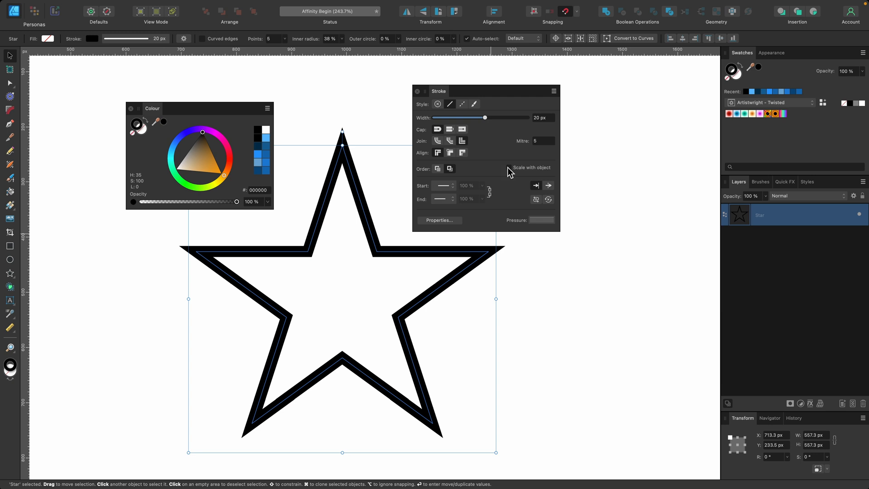
- Tick 'Scale with object' and resize the star again so the stroke thins proportionally
click(508, 168)
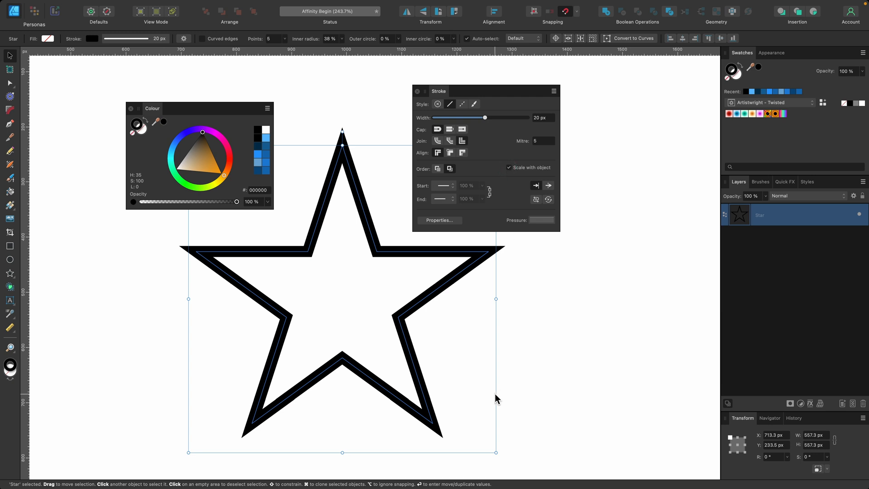
drag(496, 452, 481, 437)
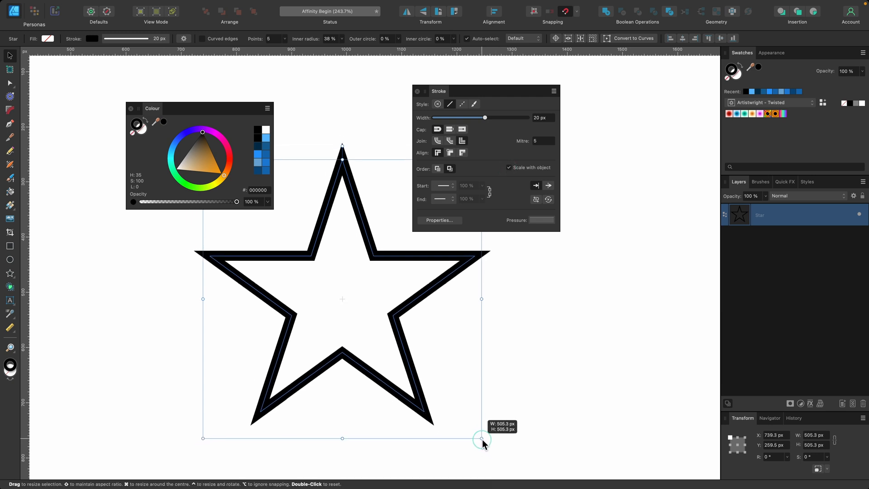
drag(481, 438, 395, 353)
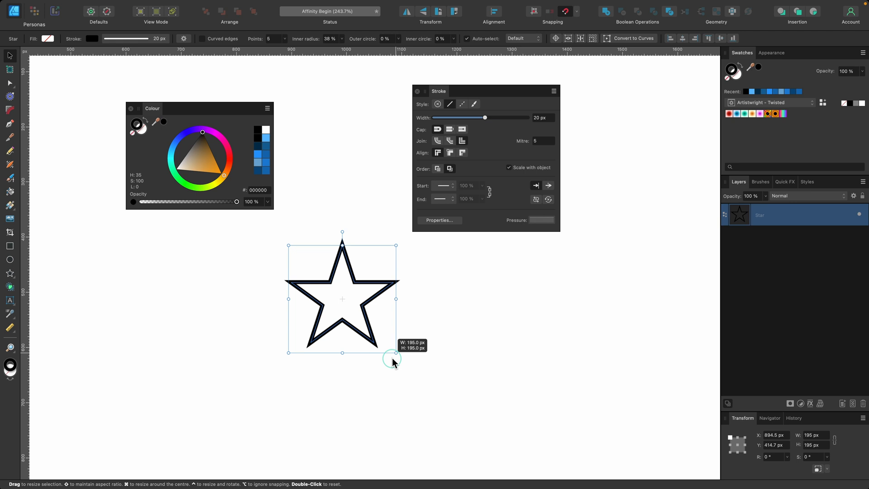
drag(395, 353, 359, 328)
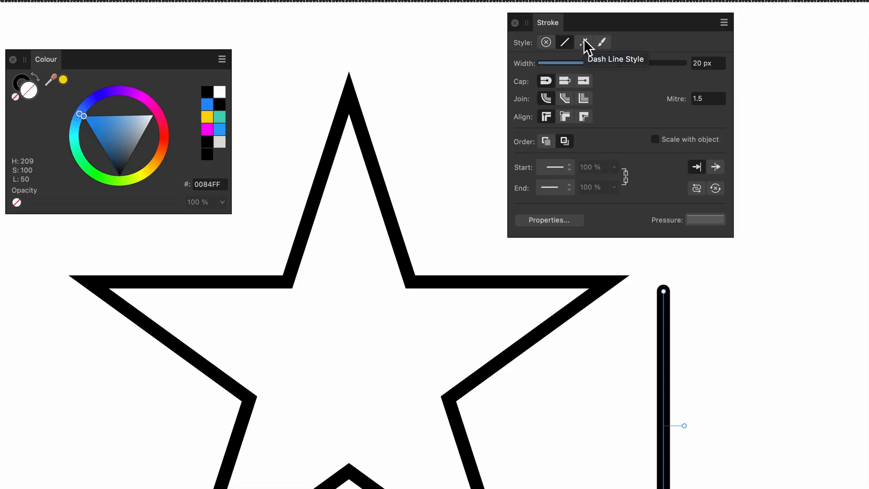
- Switch the star's outline to a dashed style with a 3-by-3 dash pattern and 9 px width
click(582, 42)
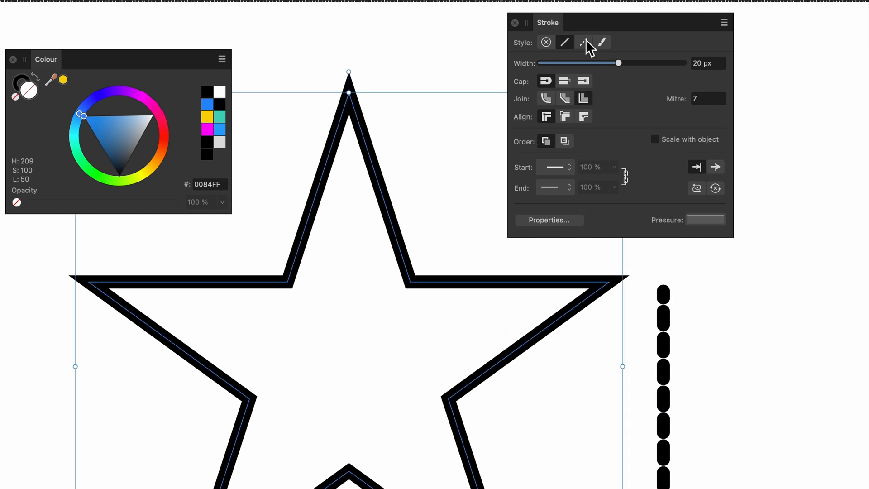
click(582, 42)
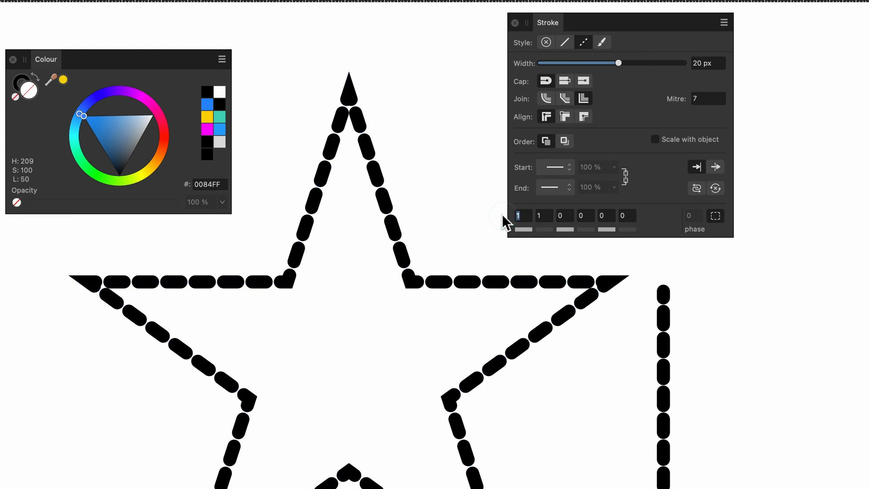
text(5)
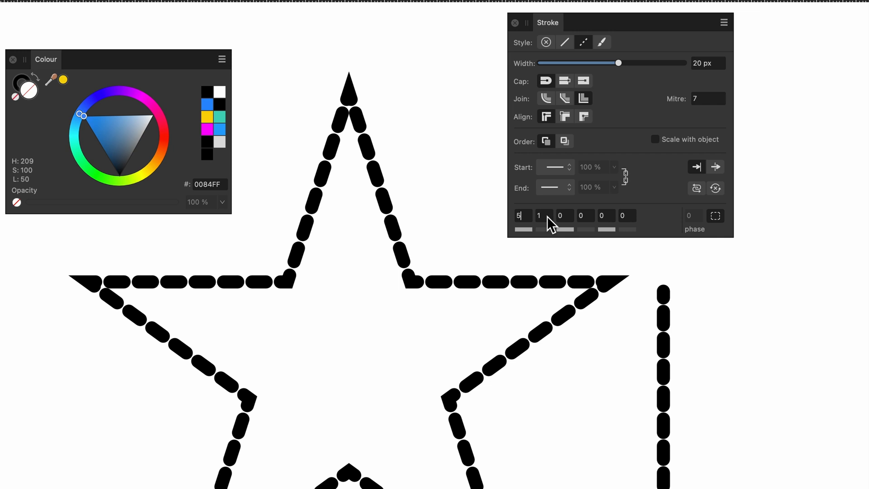
text(7)
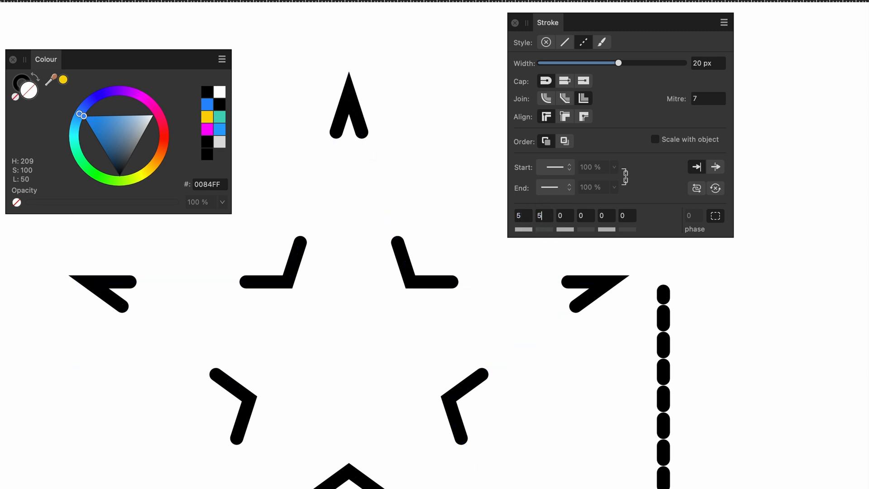
click(543, 215)
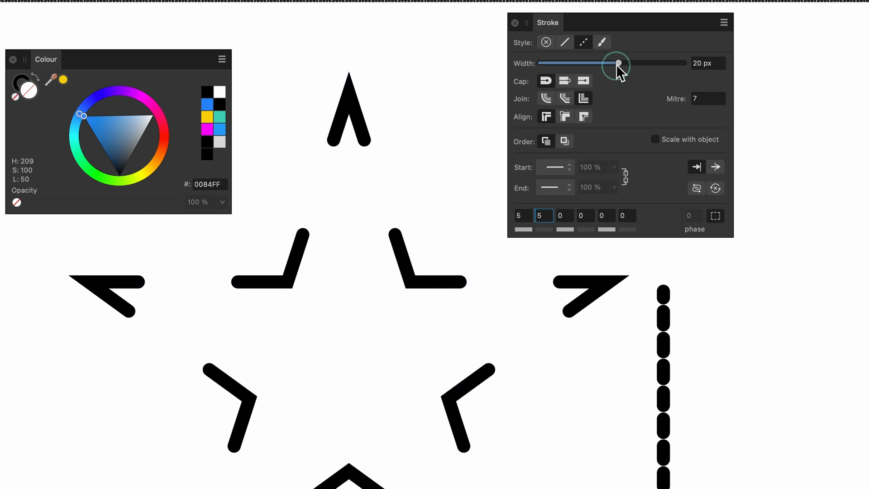
drag(617, 62, 591, 62)
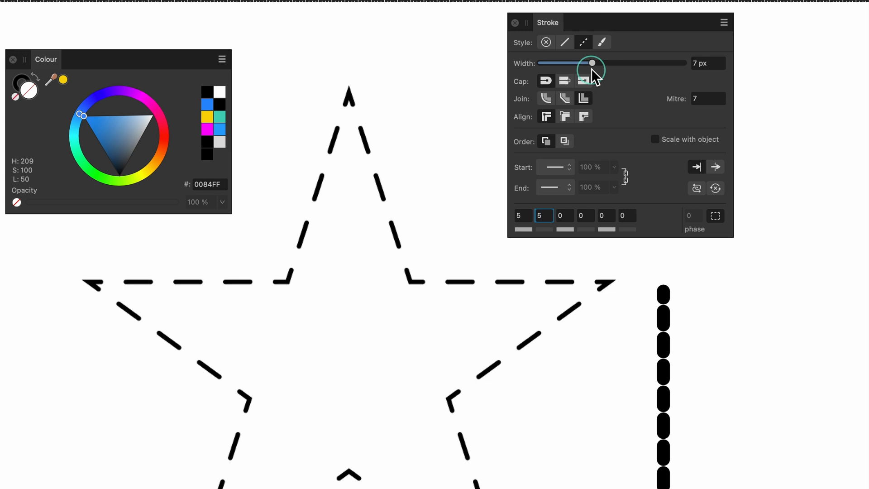
drag(591, 63, 598, 62)
text(3)
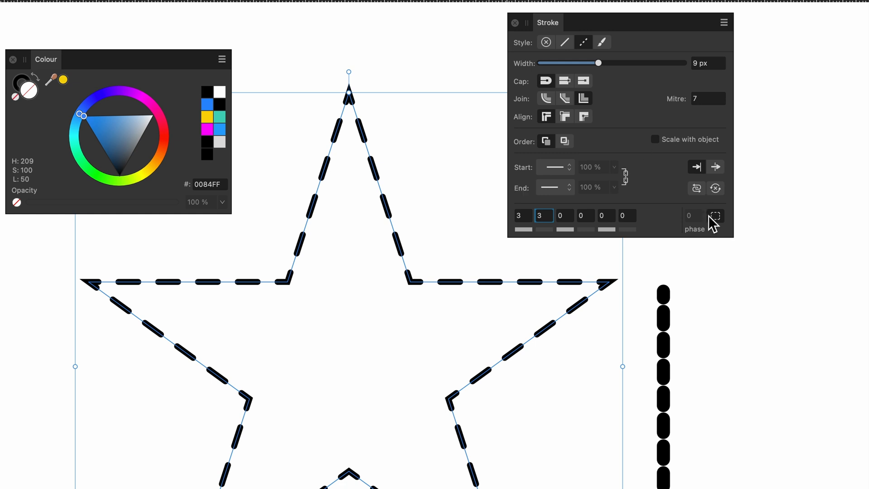
mouse_move(715, 216)
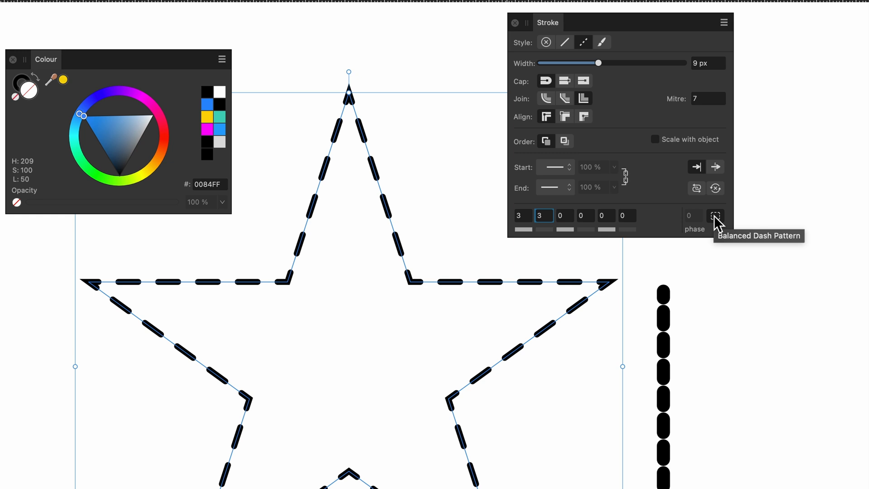
mouse_move(604, 292)
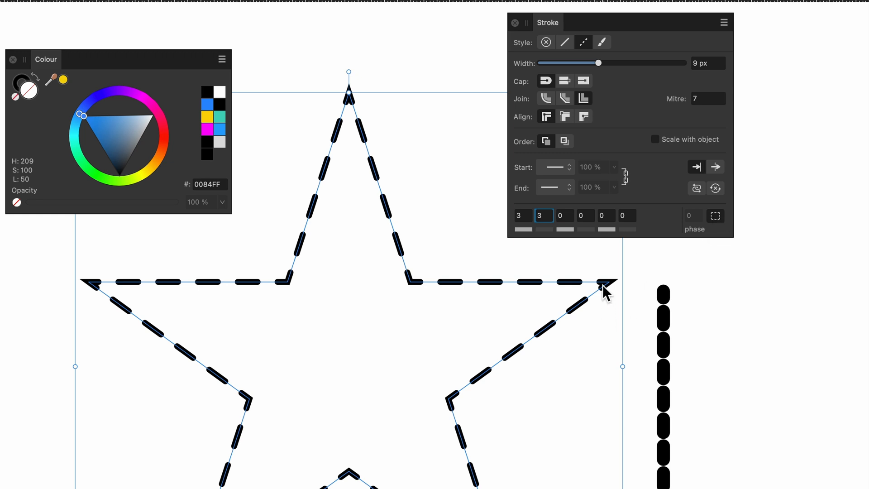
mouse_move(286, 173)
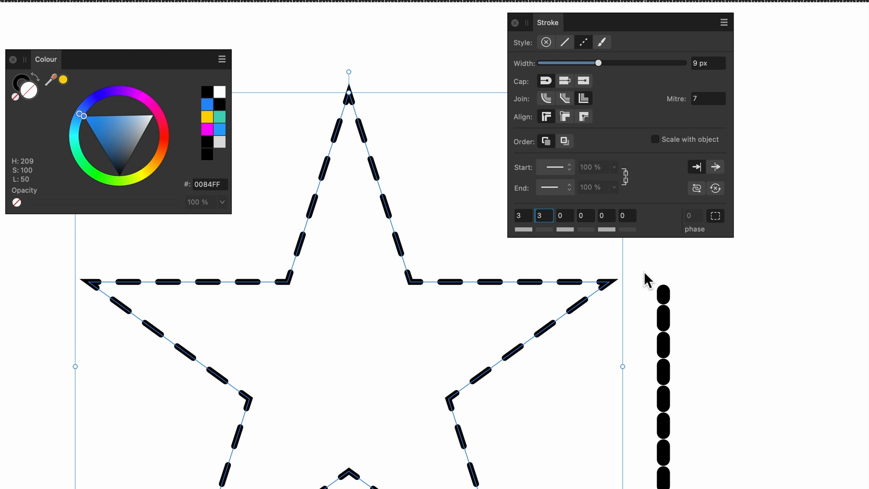
click(715, 215)
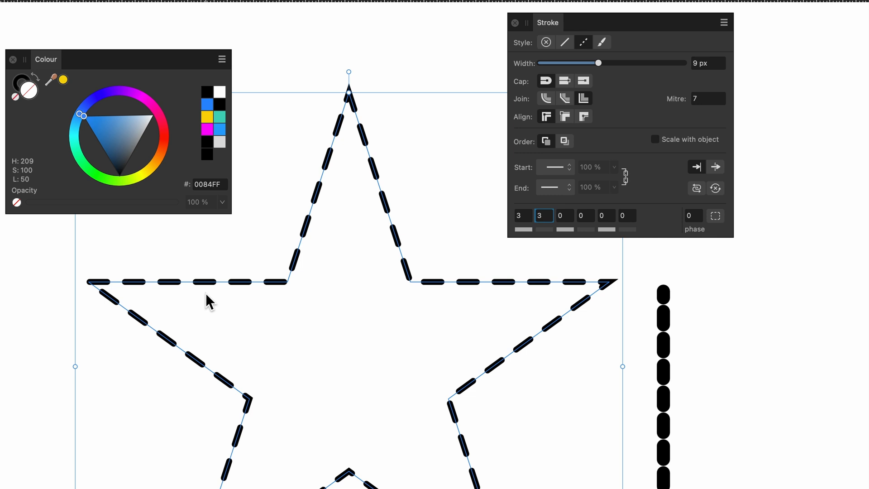
click(602, 42)
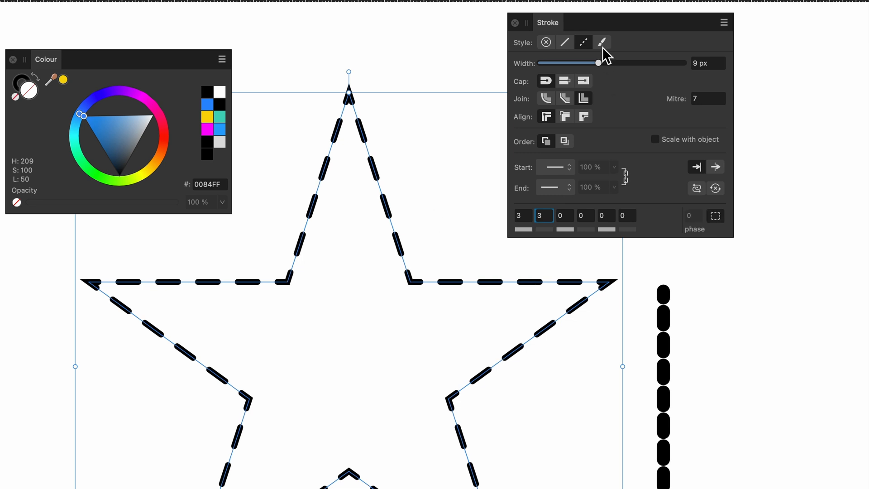
mouse_move(600, 42)
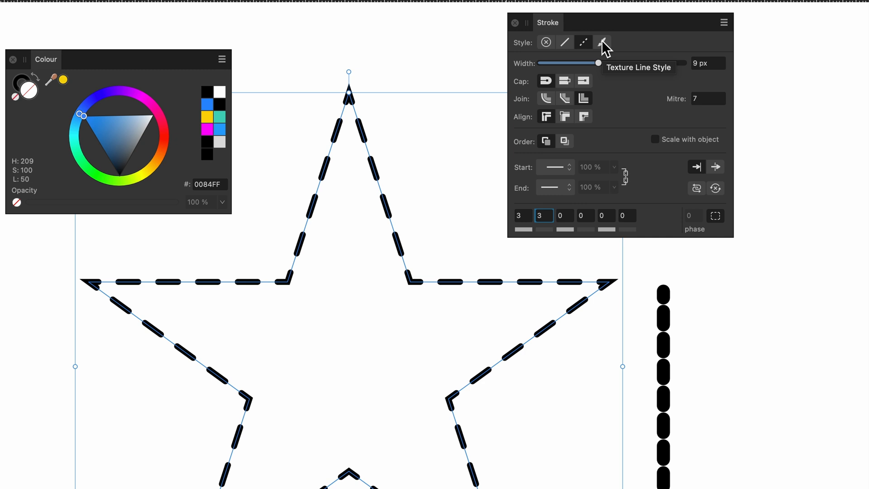
- Switch the star's outline to Texture Line Style and show the Chalks and Pastels brushes
click(583, 42)
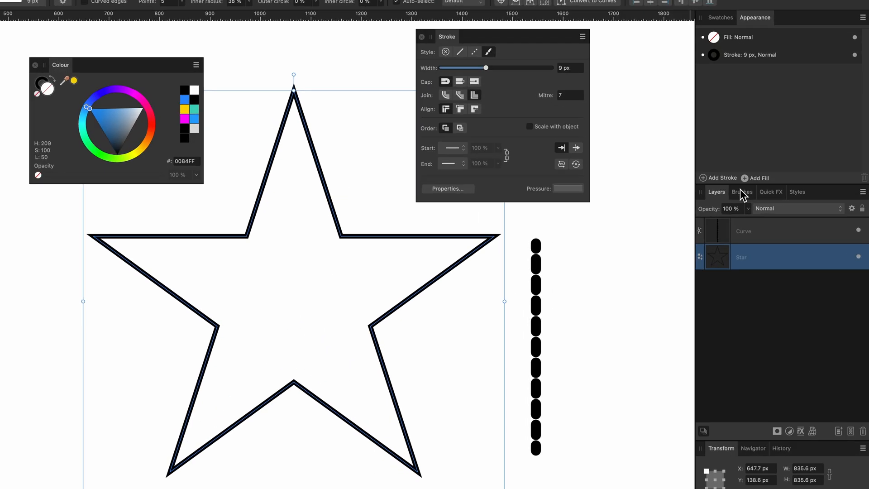
click(741, 192)
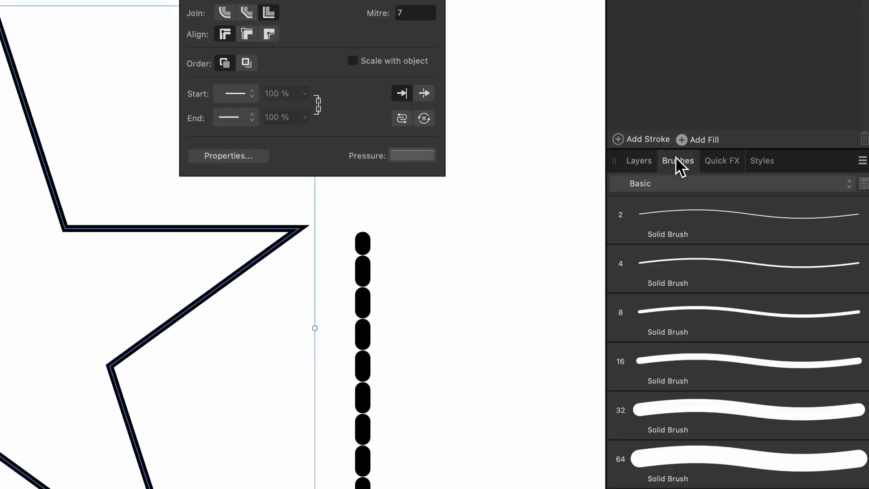
click(639, 183)
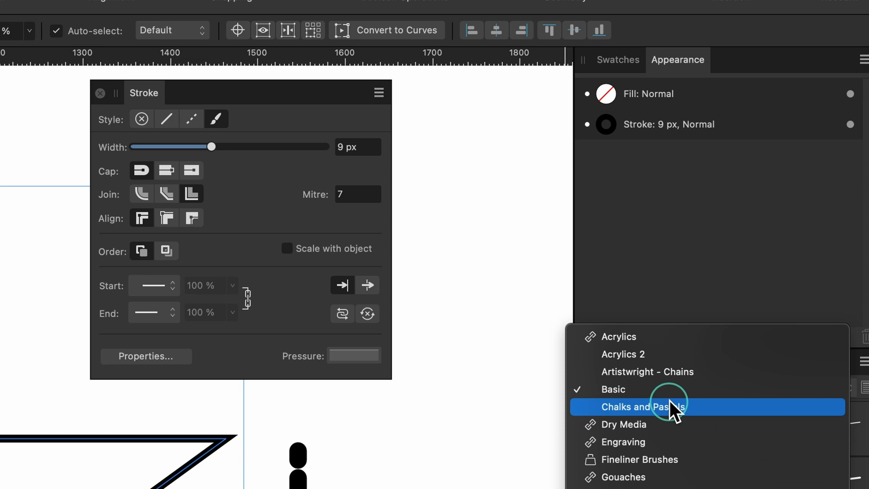
click(643, 407)
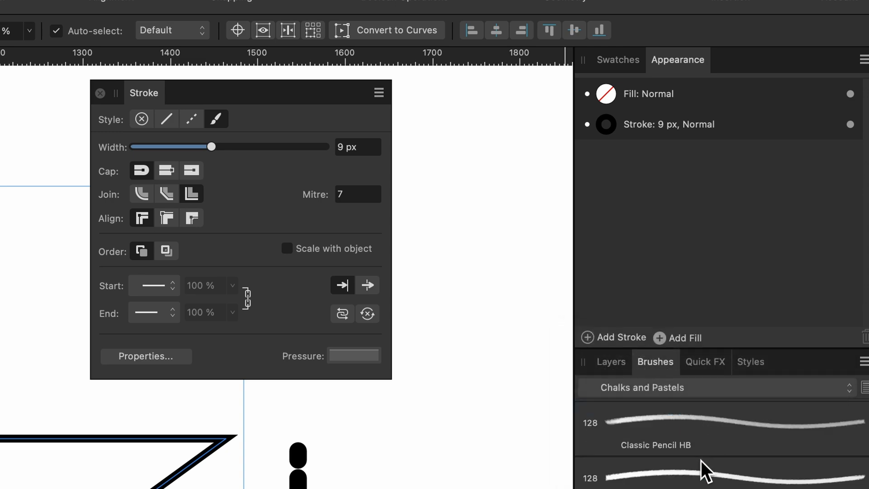